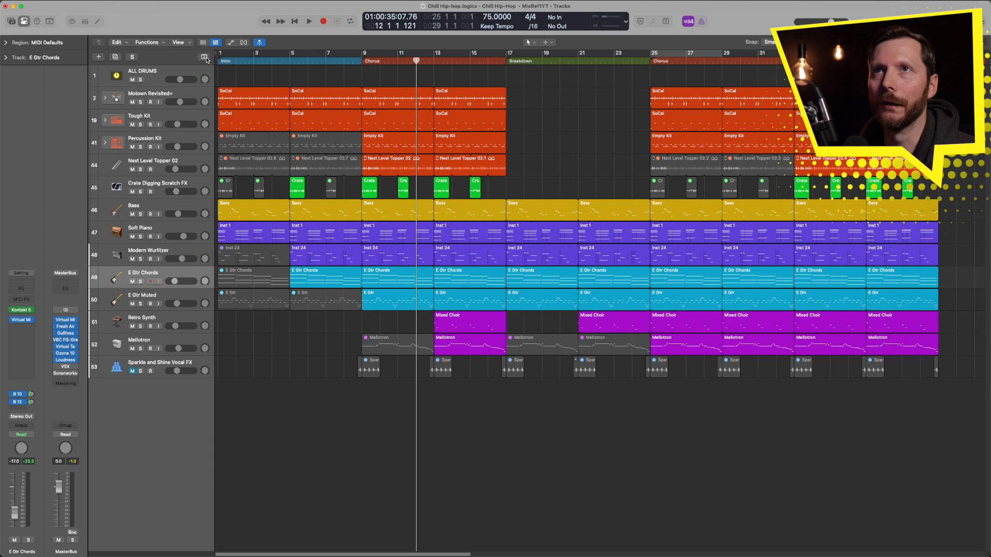
mouse_move(204, 57)
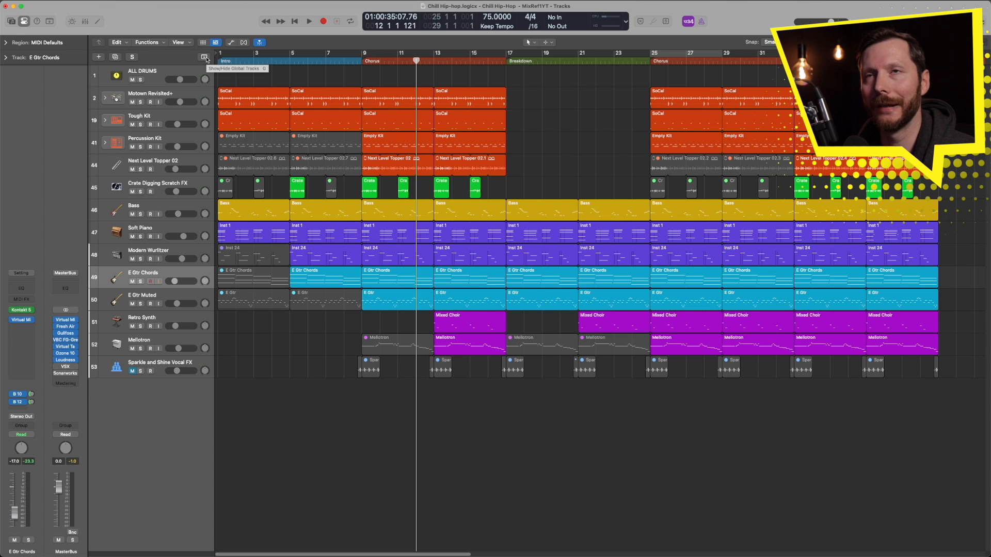
- Reveal the arrangement, marker, signature and tempo global tracks above the instrument tracks
click(205, 57)
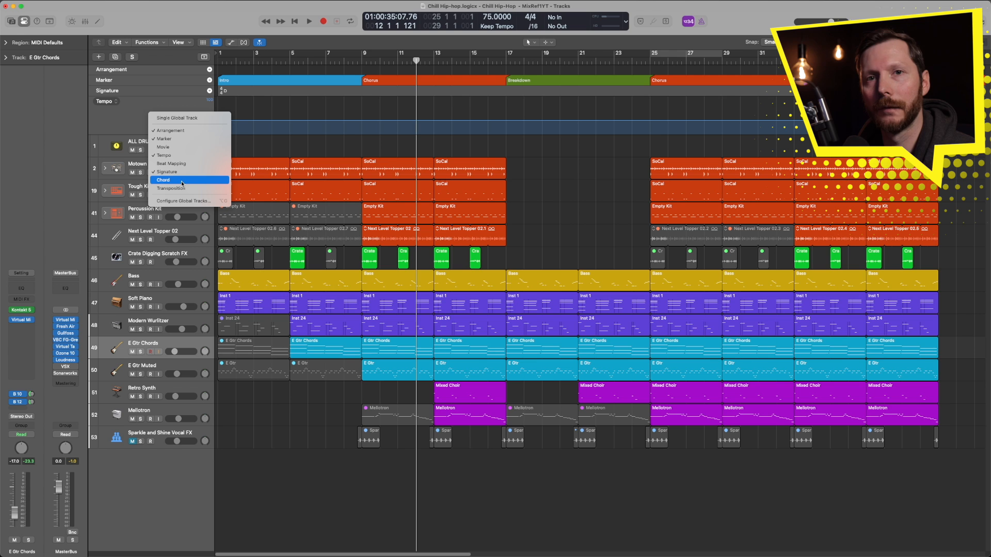
- Choose Chord from the global tracks menu to add a Chord track
click(163, 180)
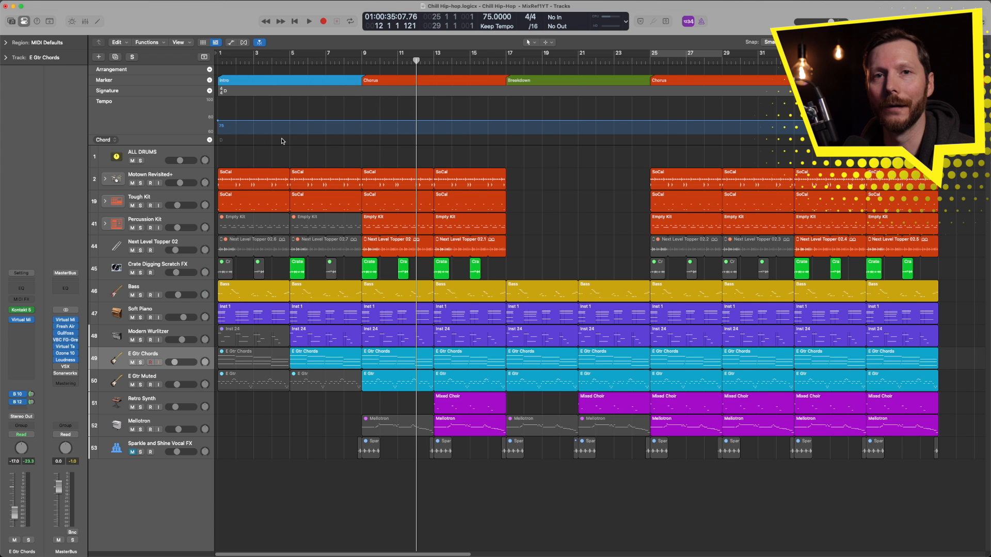
mouse_move(308, 143)
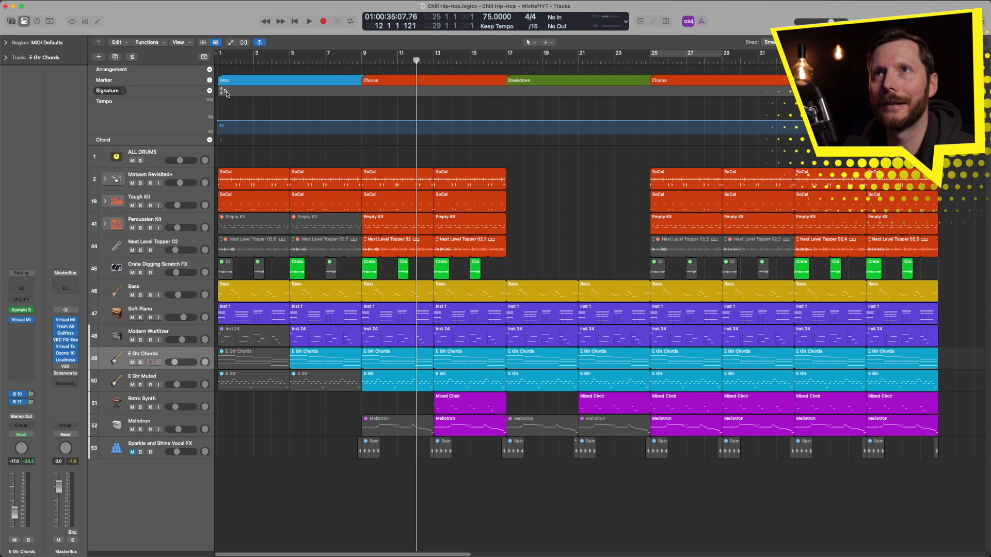
mouse_move(226, 93)
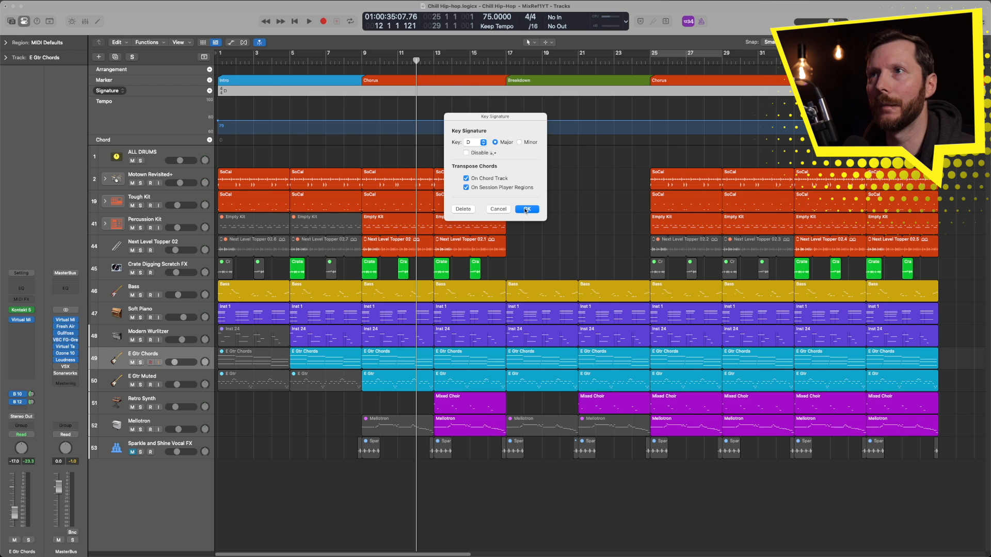
- Confirm D Major as the key, with both Transpose Chords options kept on
click(525, 209)
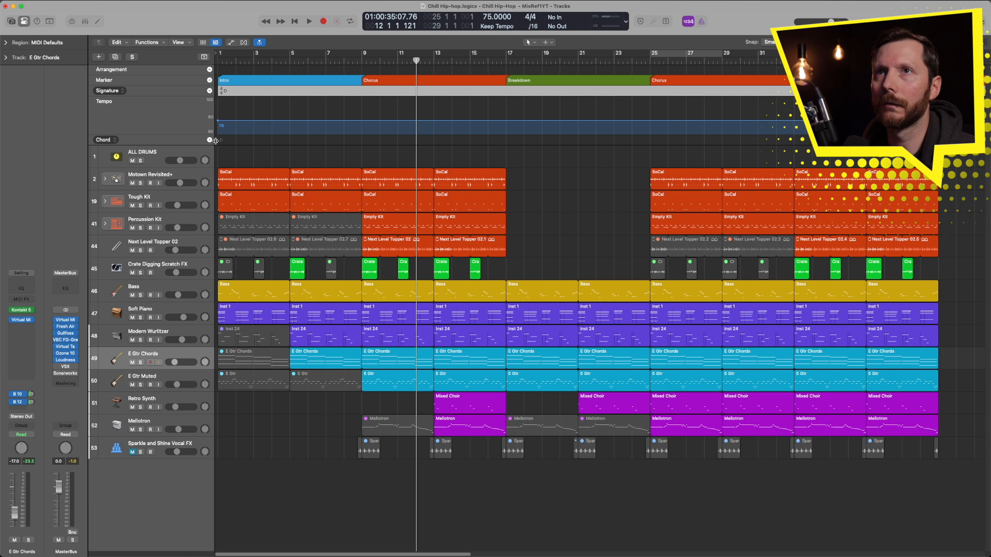
mouse_move(219, 144)
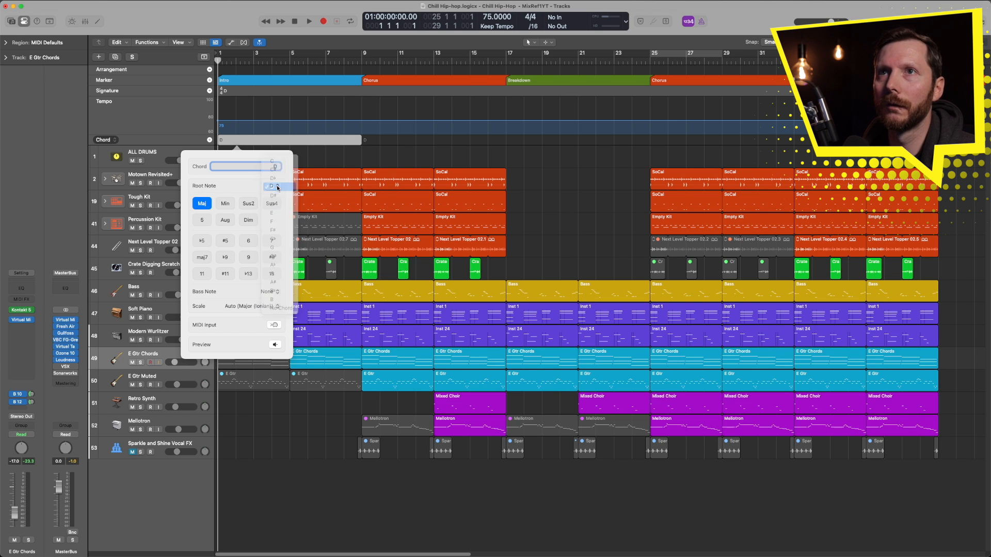
- Set the new chord's root to D, trying minor, 5 and diminished before returning to major
click(272, 186)
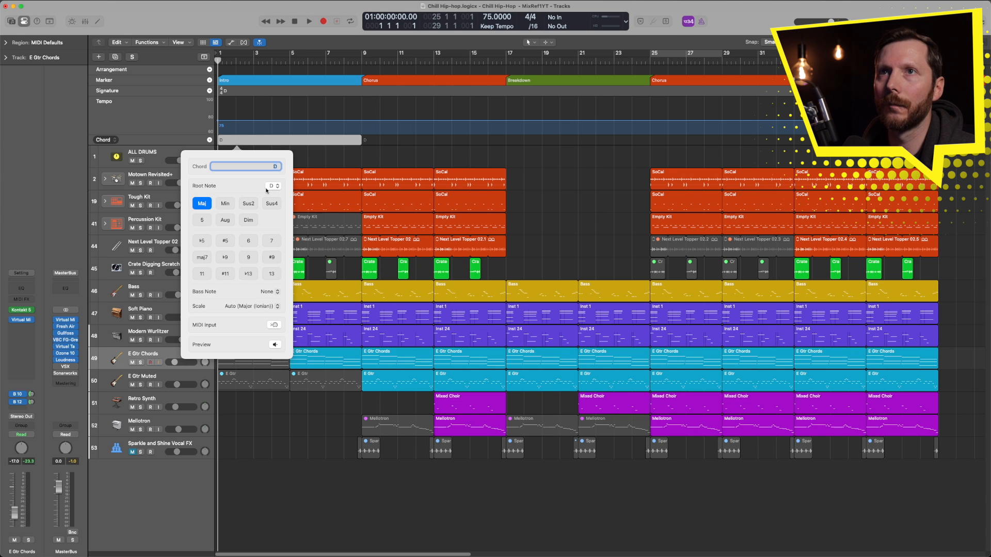
mouse_move(284, 211)
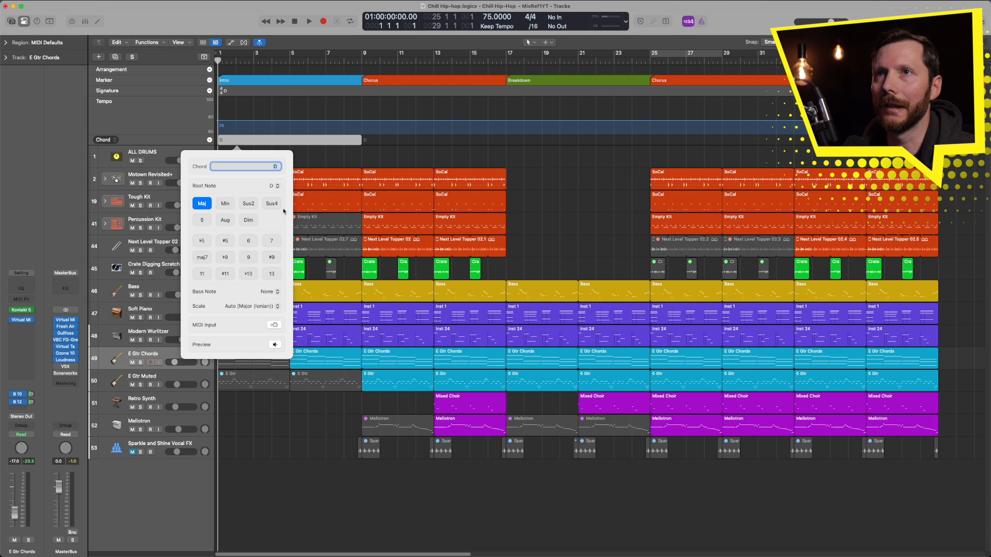
click(225, 203)
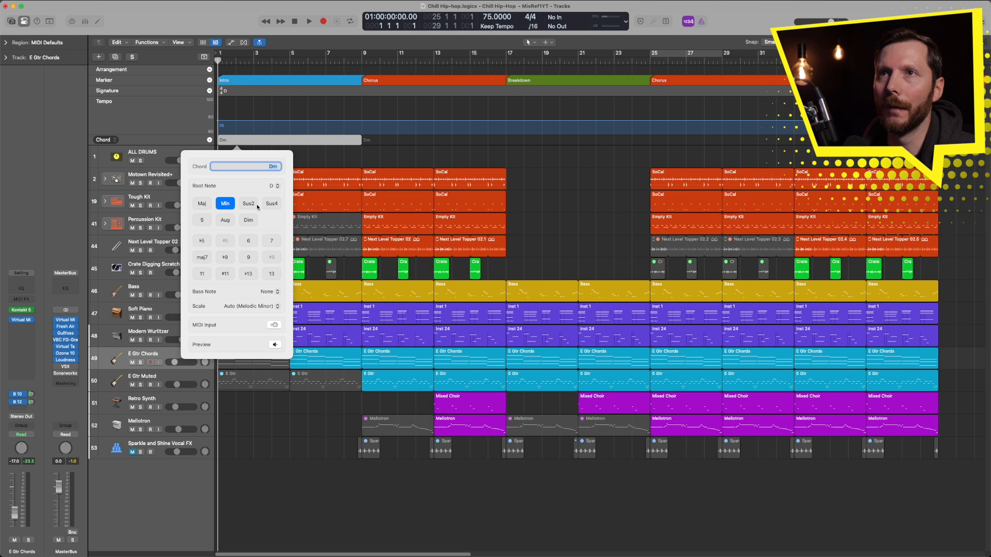
click(248, 203)
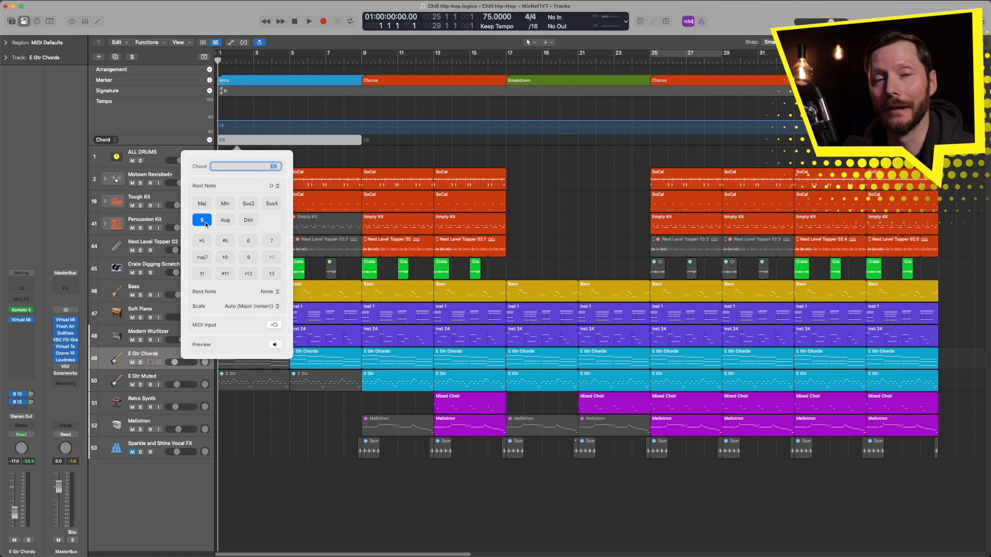
mouse_move(225, 220)
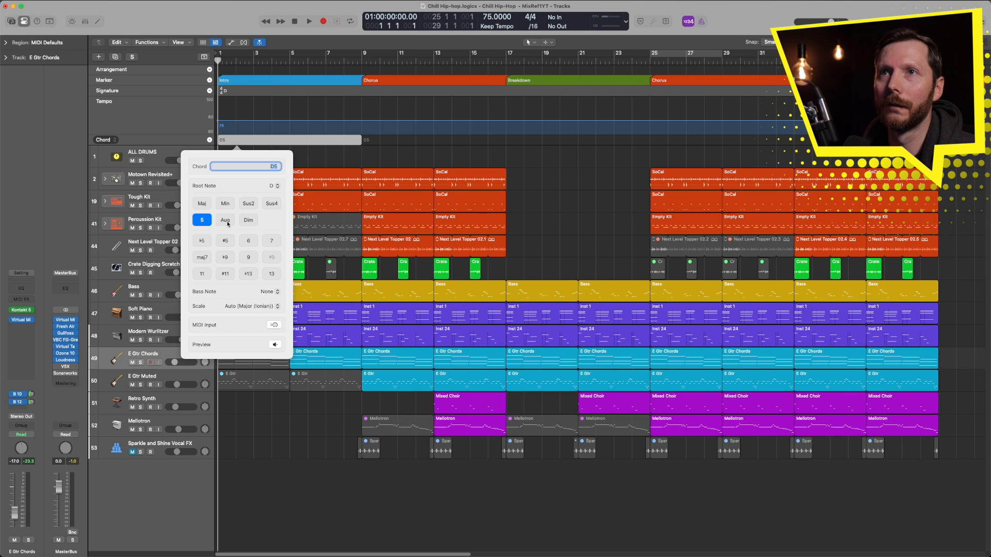
click(248, 219)
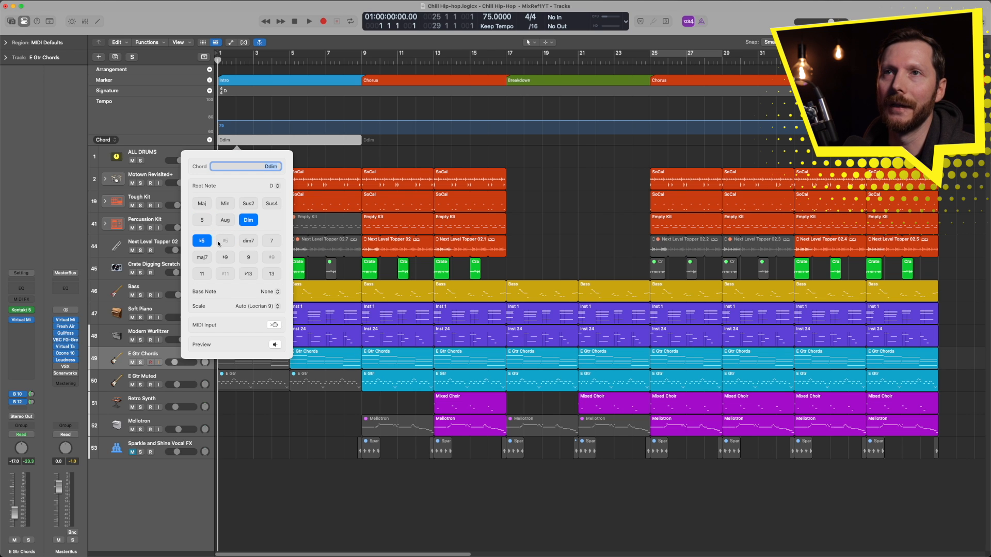
click(202, 203)
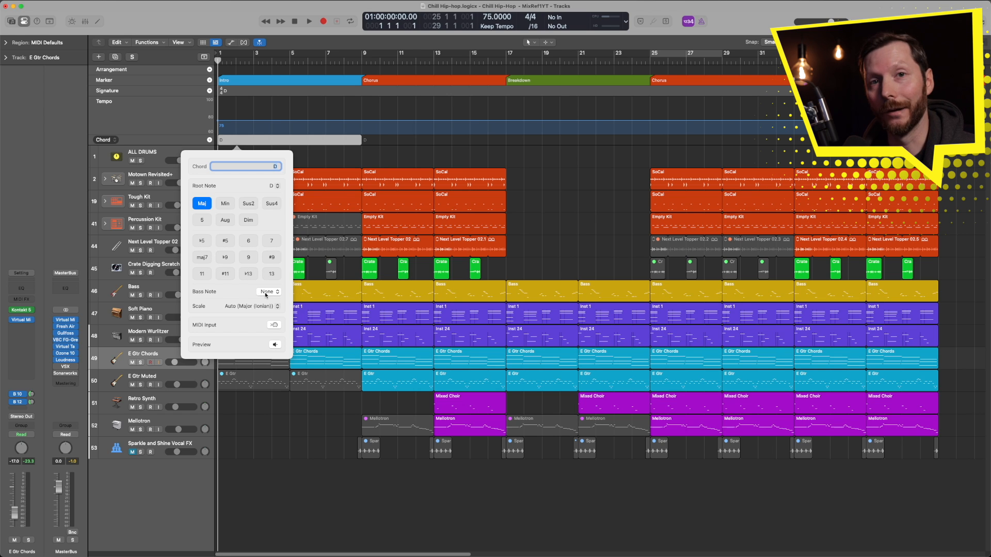
- Try F# and C as bass notes under D, then set the bass to None
click(267, 291)
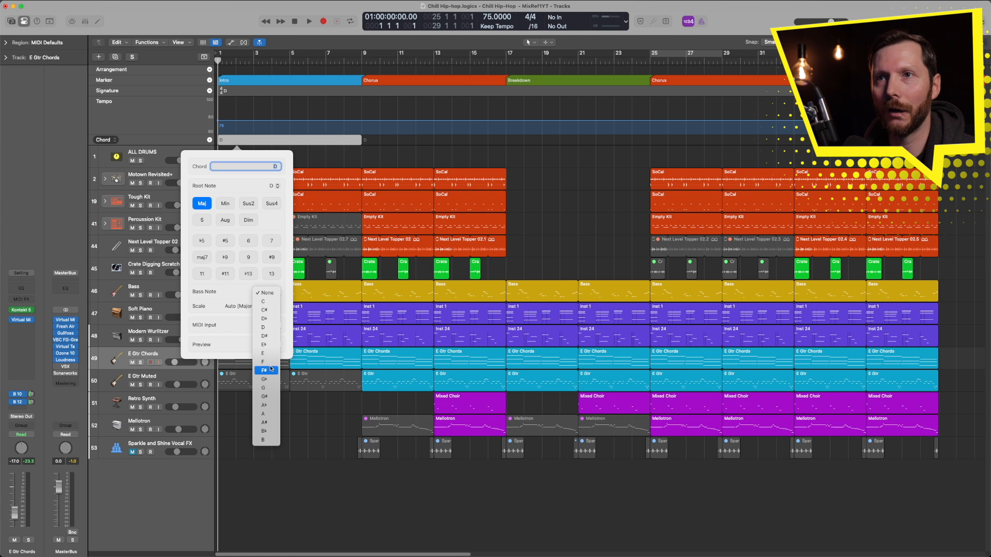
click(264, 371)
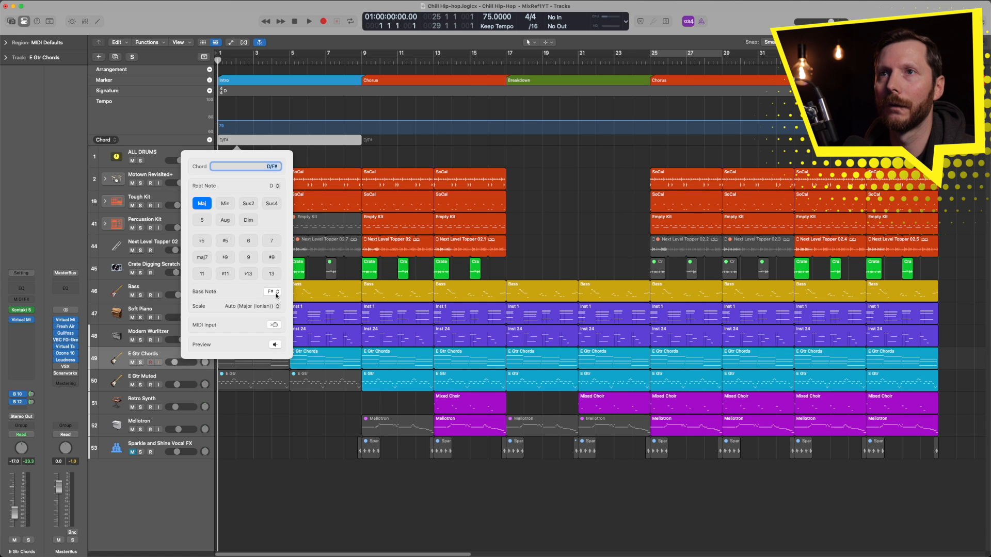
click(273, 291)
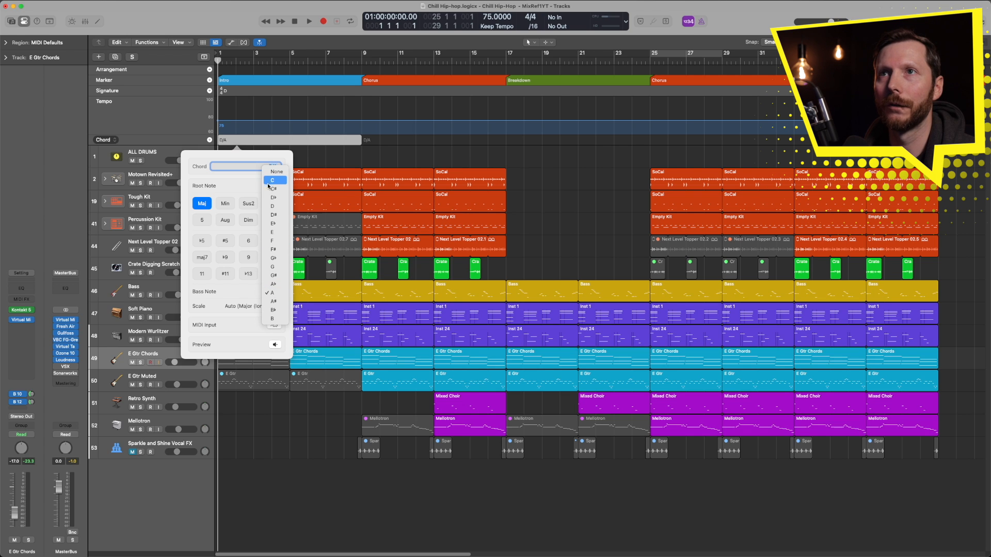
click(272, 180)
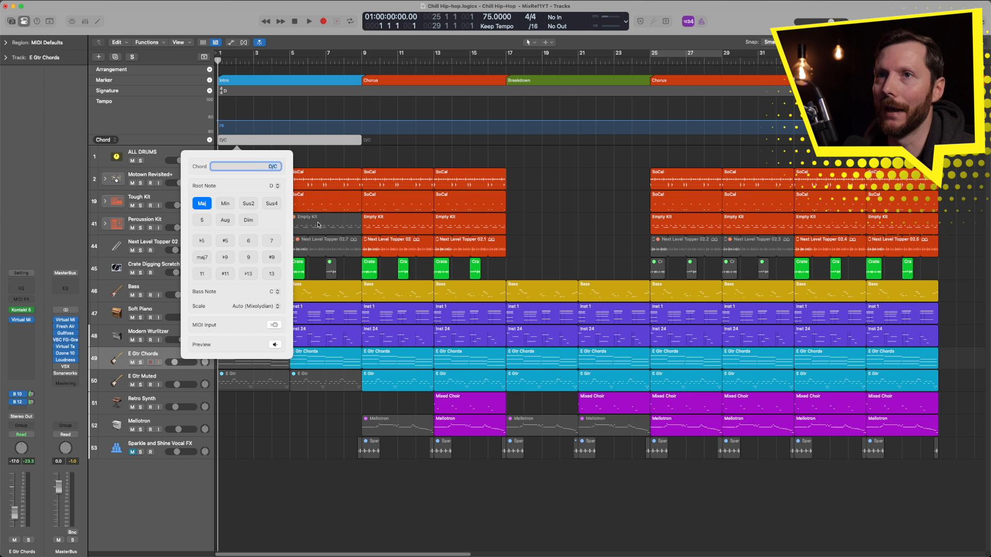
click(276, 291)
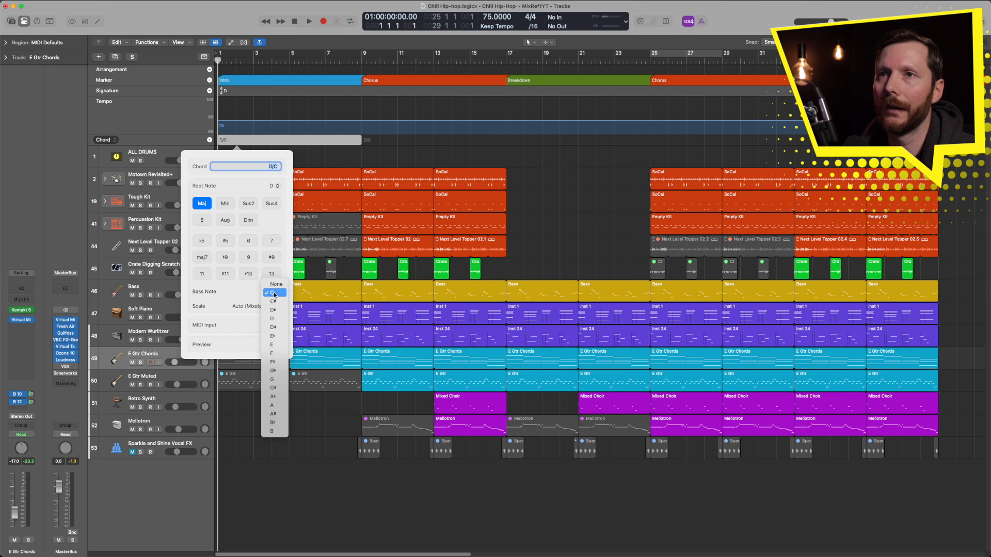
click(276, 283)
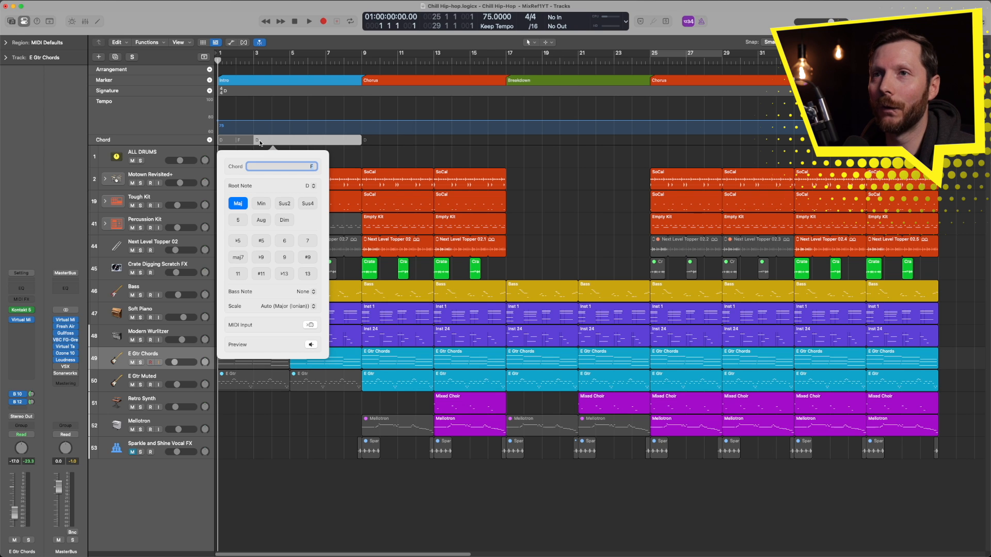
mouse_move(310, 327)
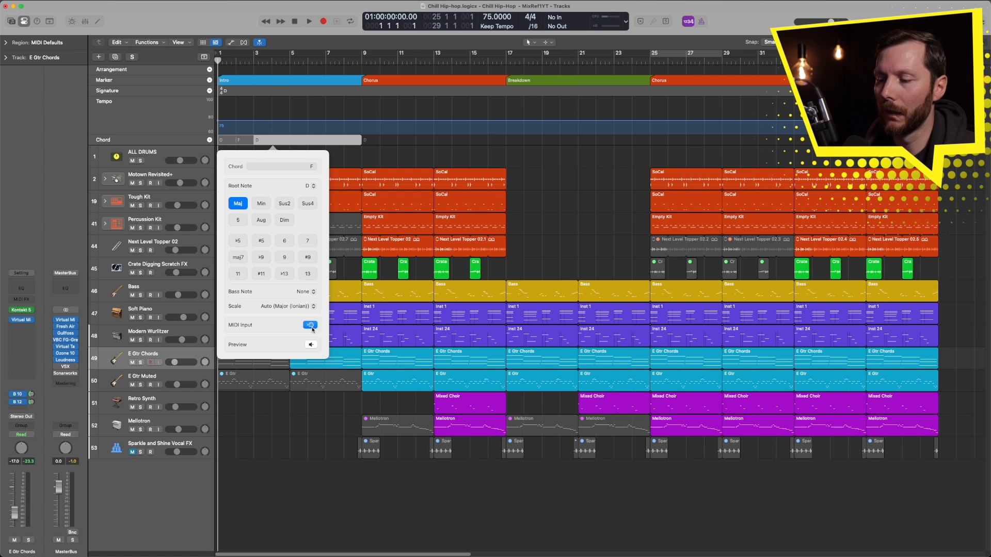
- Enable MIDI Input in the chord editor to play F, Am and G
click(260, 203)
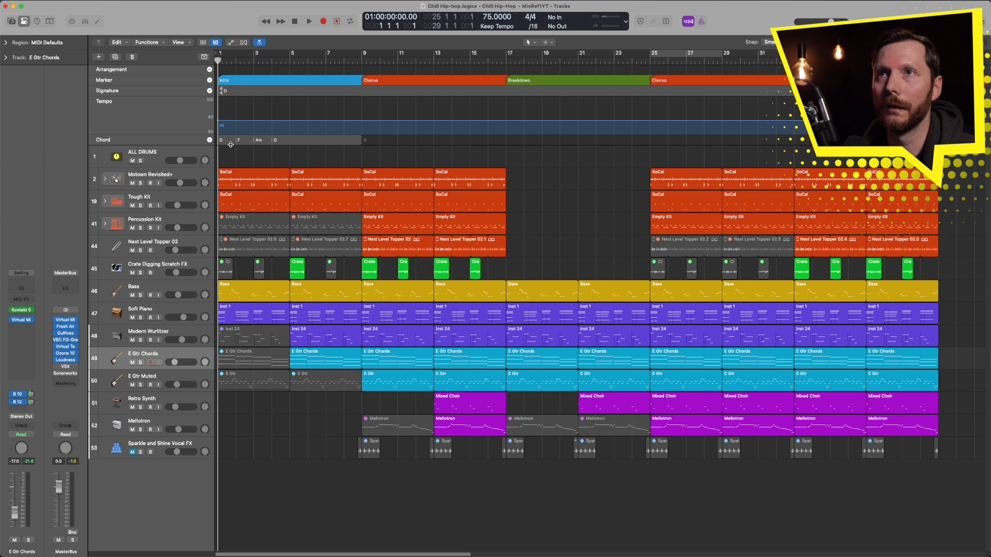
mouse_move(309, 152)
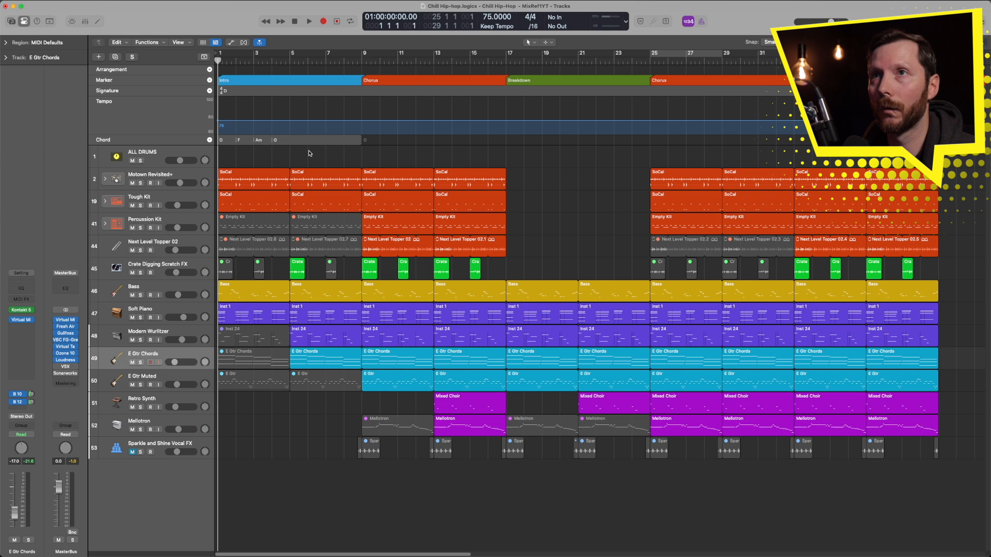
mouse_move(353, 156)
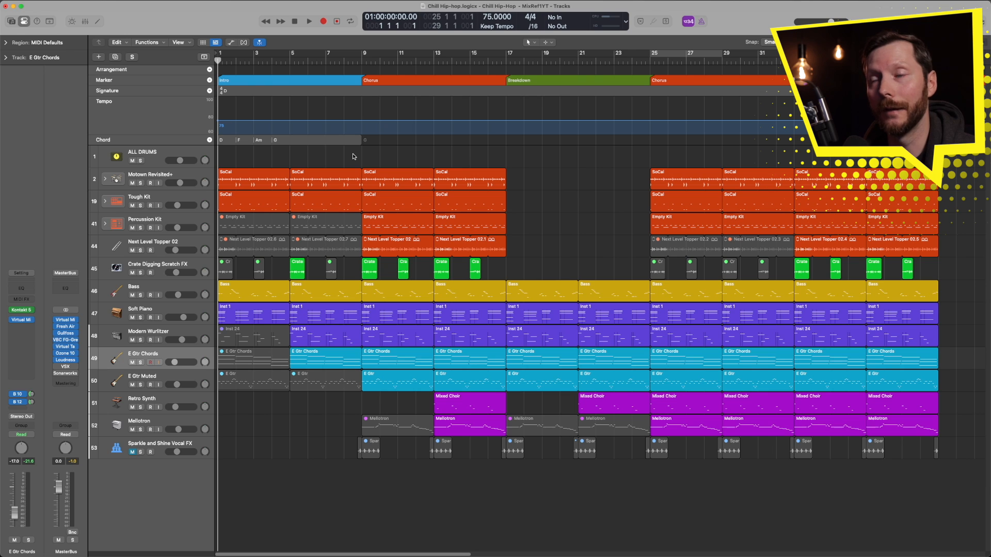
mouse_move(359, 143)
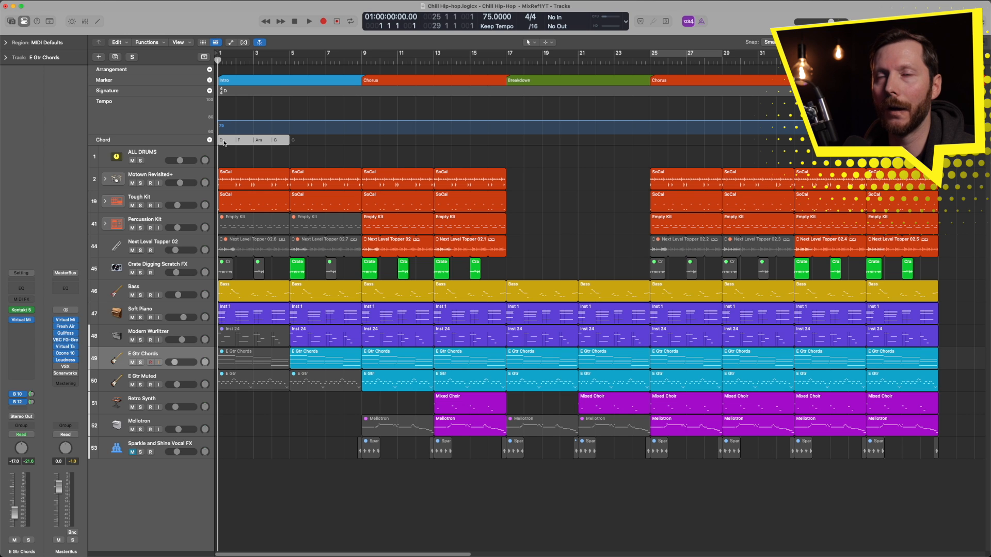
- Option-drag the D–F–Am–G chords to bar 5 to copy them
drag(225, 140, 293, 140)
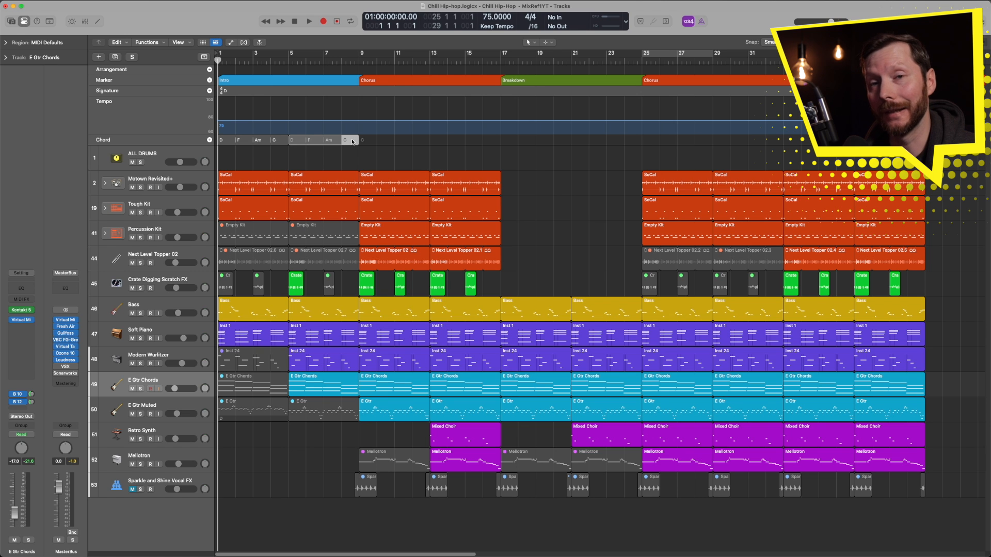
- Revisit the copied G chord in the chord editor, then drag-copy the chords further along
click(346, 139)
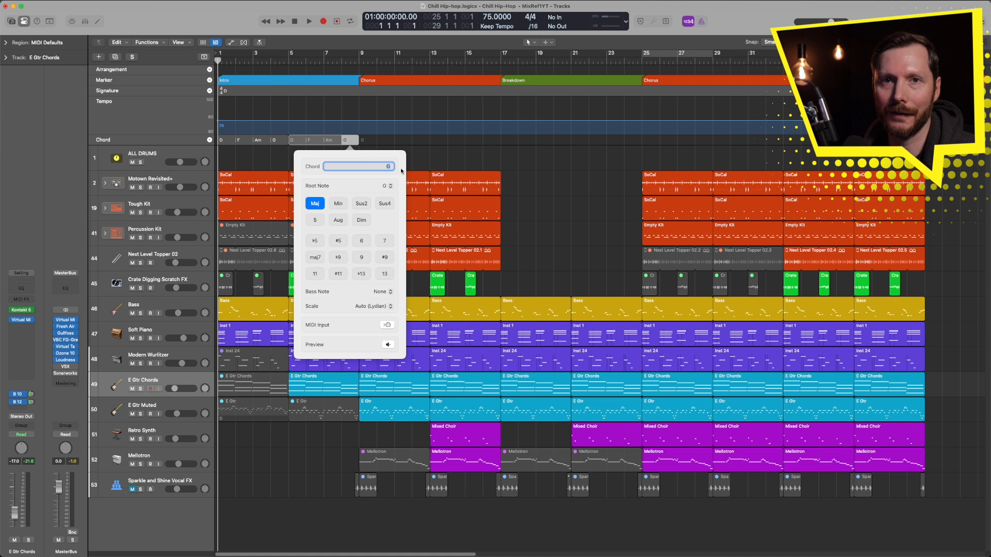
click(351, 160)
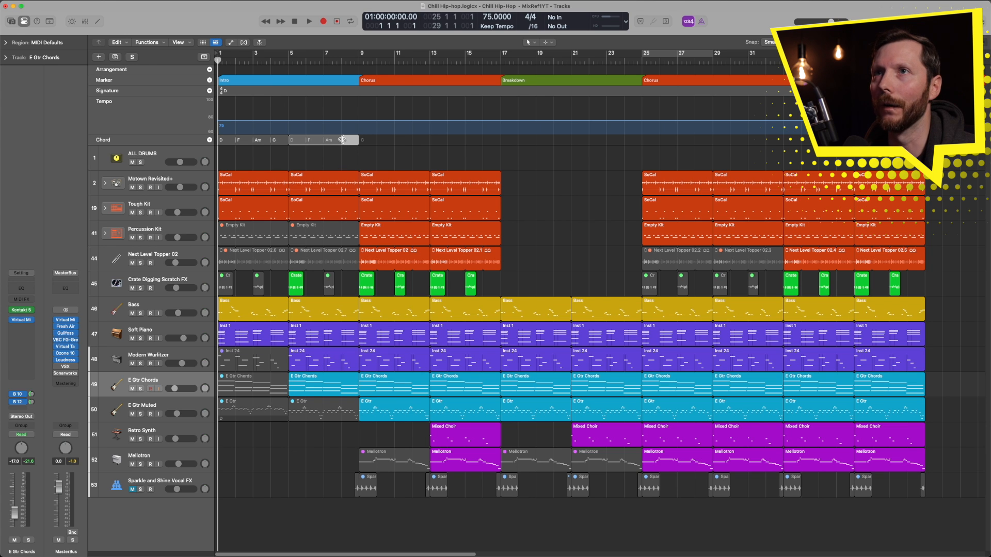
drag(341, 140, 349, 140)
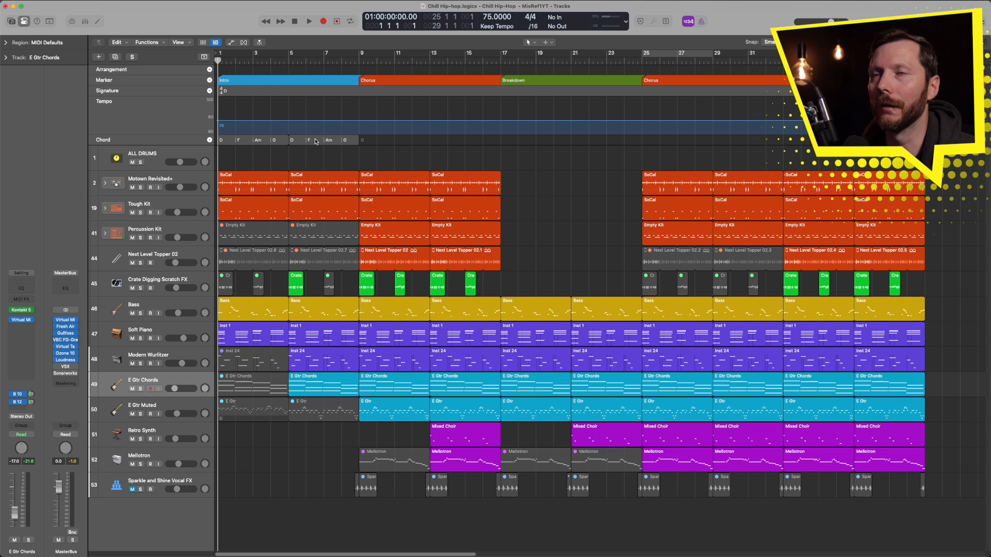
- Apply the vi–IV–I–V preset progression to the selected bar 5–8 chords, giving Bm, G, D, A
right_click(306, 140)
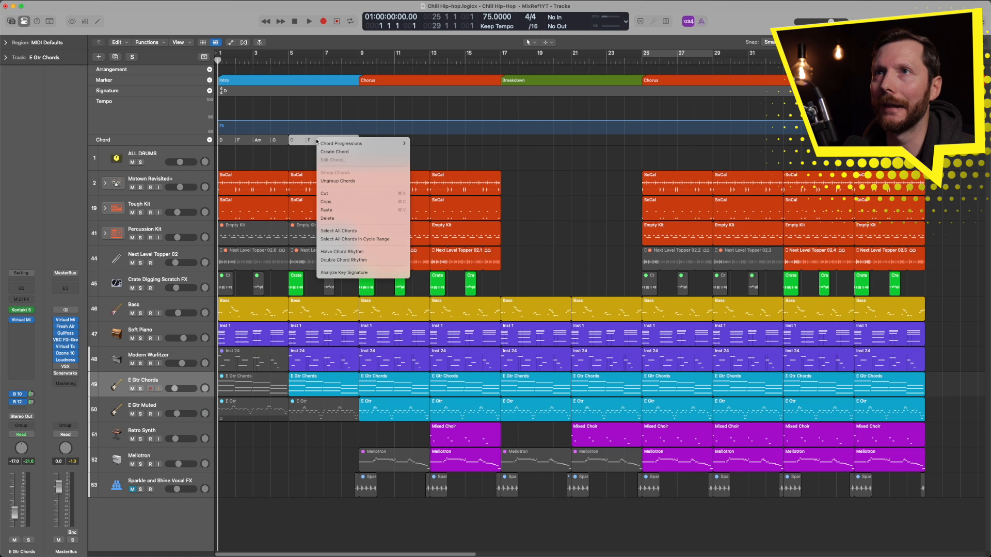
mouse_move(342, 143)
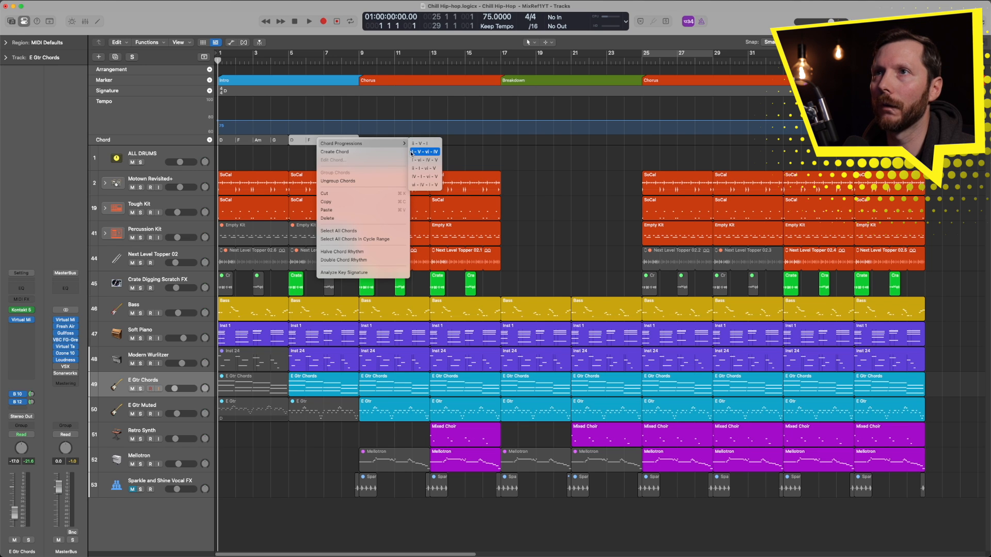
mouse_move(422, 185)
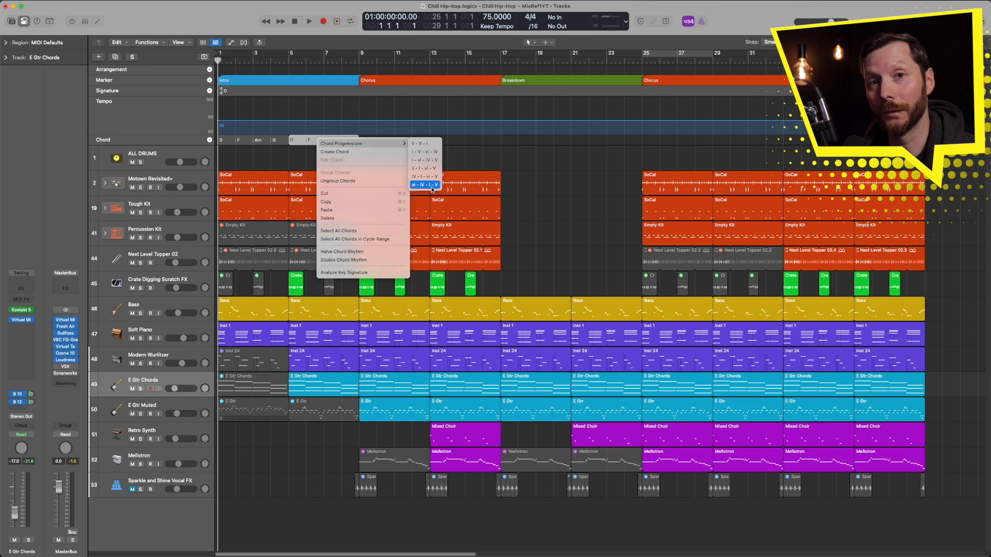
click(429, 184)
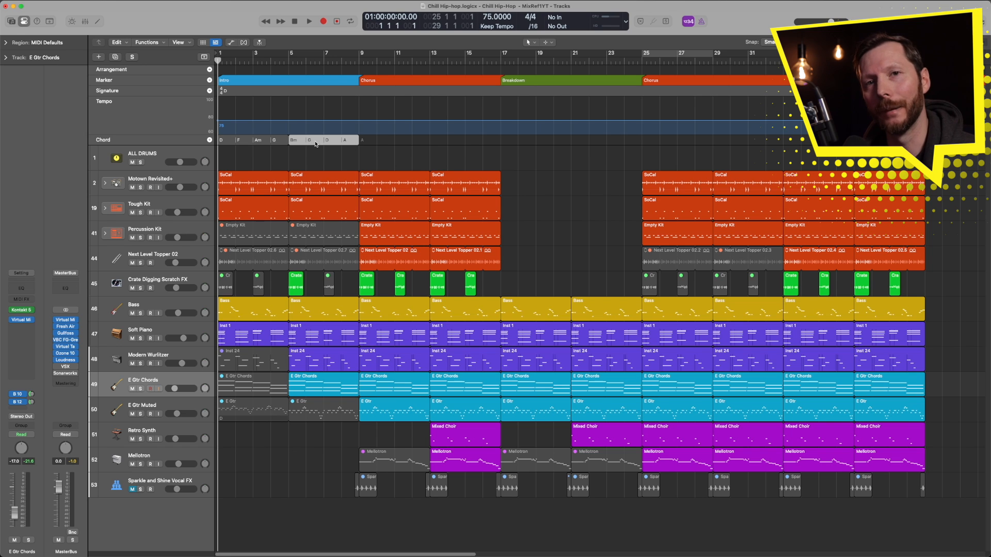
mouse_move(328, 155)
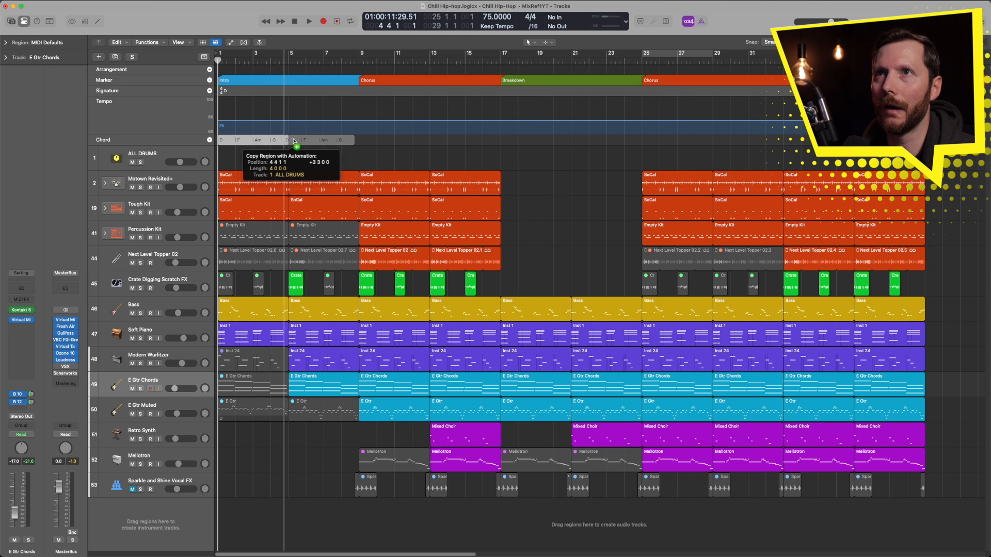
- Option-drag the four-bar D–F–Am–G chord group further along the chord track
drag(293, 145, 369, 145)
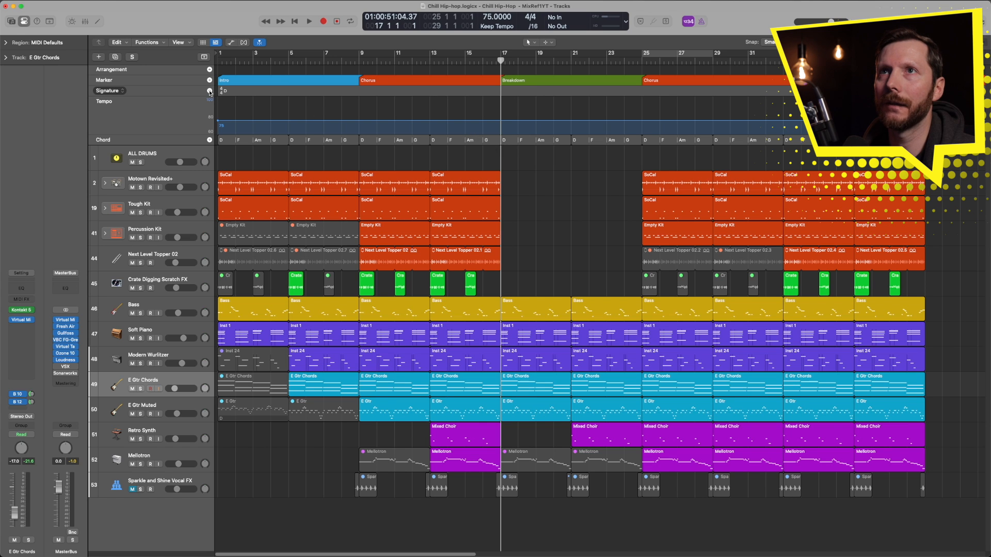
click(209, 91)
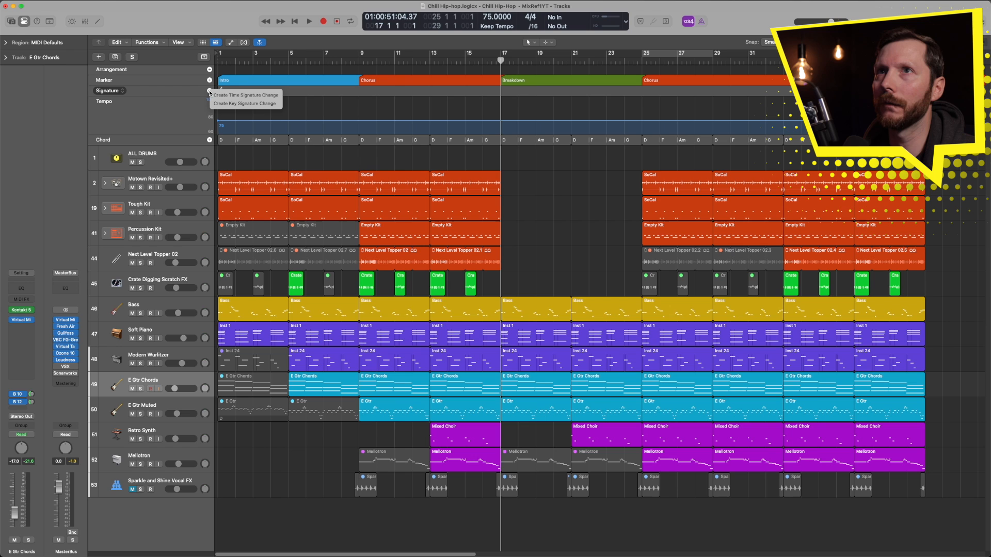
mouse_move(245, 103)
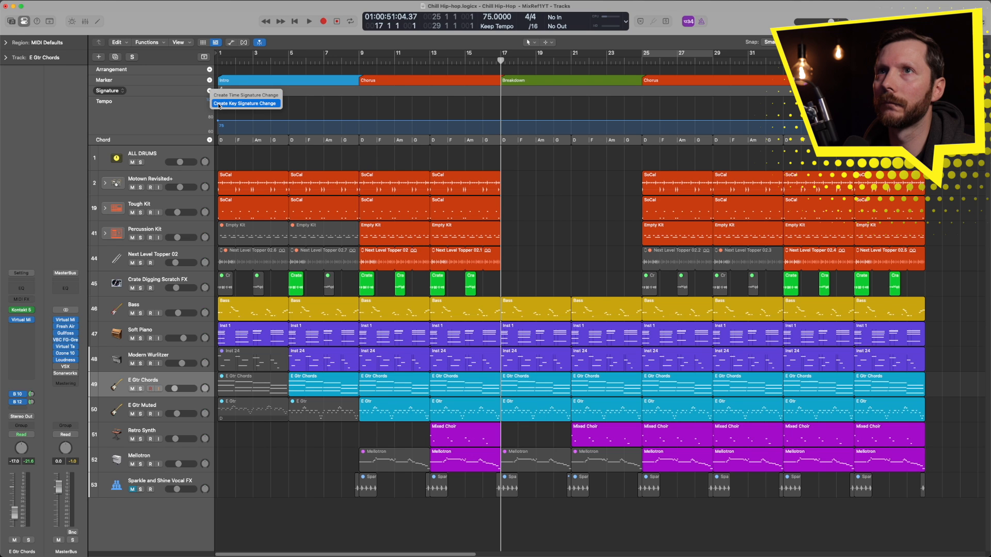
click(245, 103)
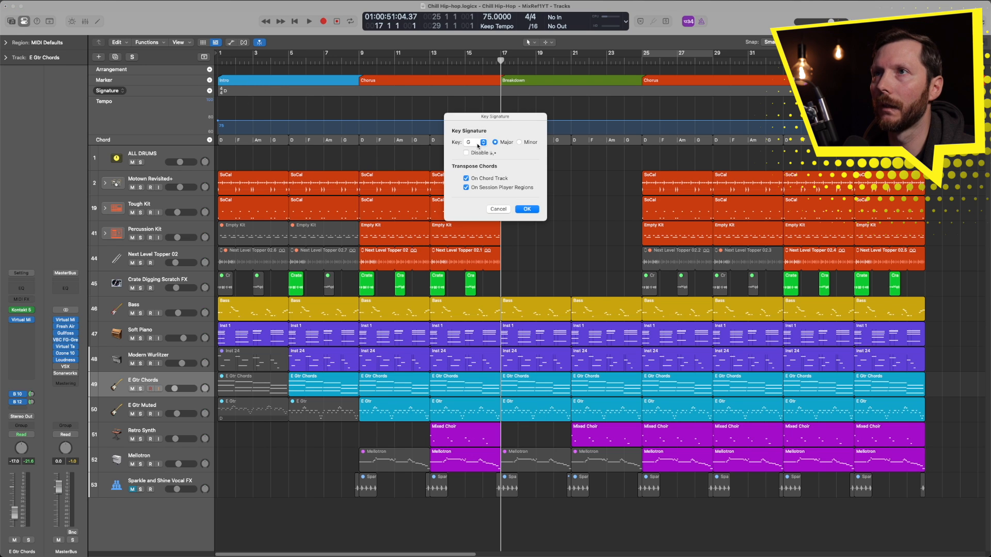
click(473, 141)
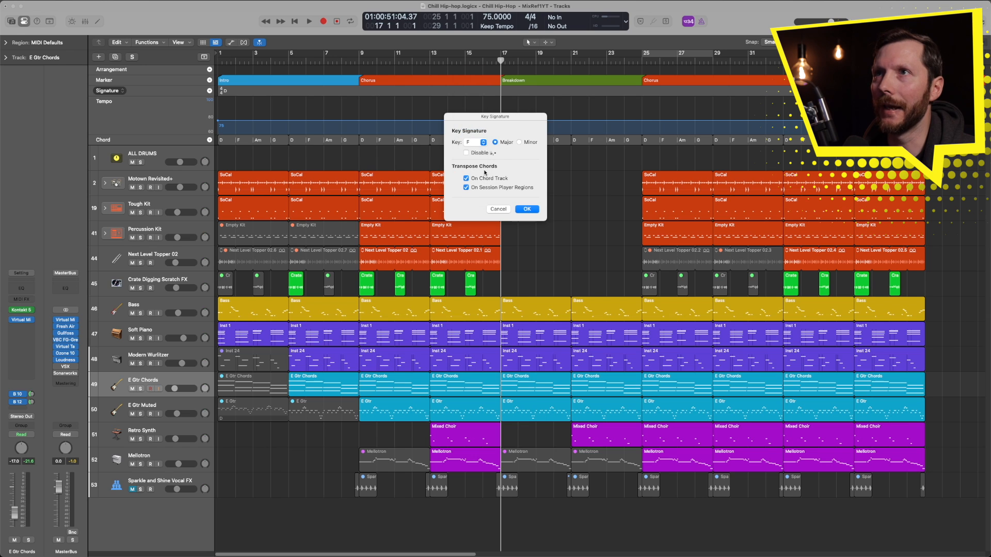
click(526, 209)
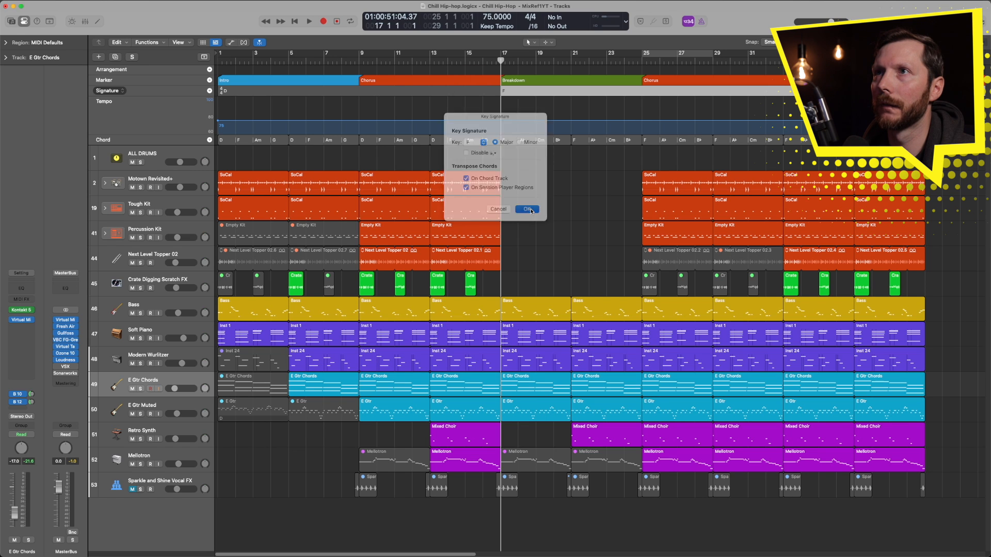
click(527, 209)
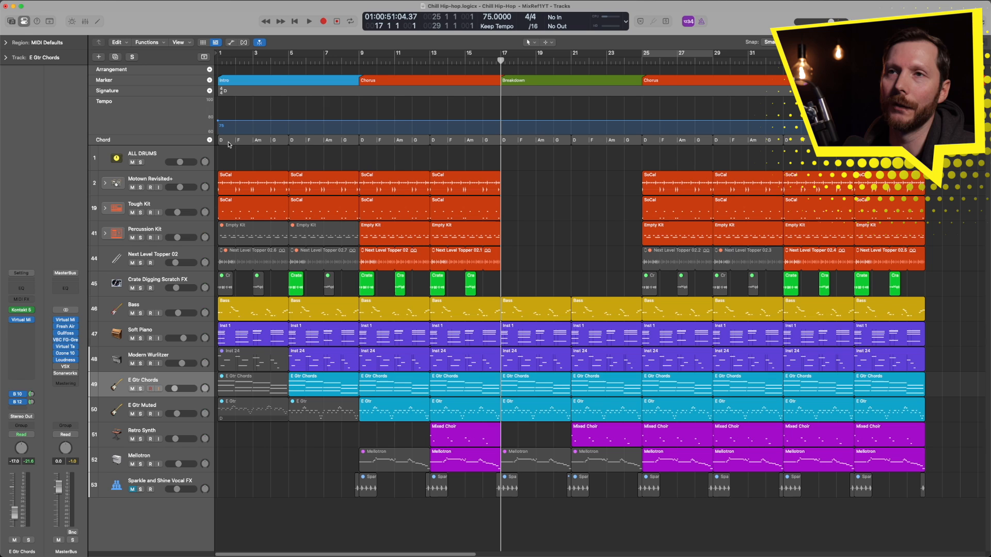
mouse_move(136, 330)
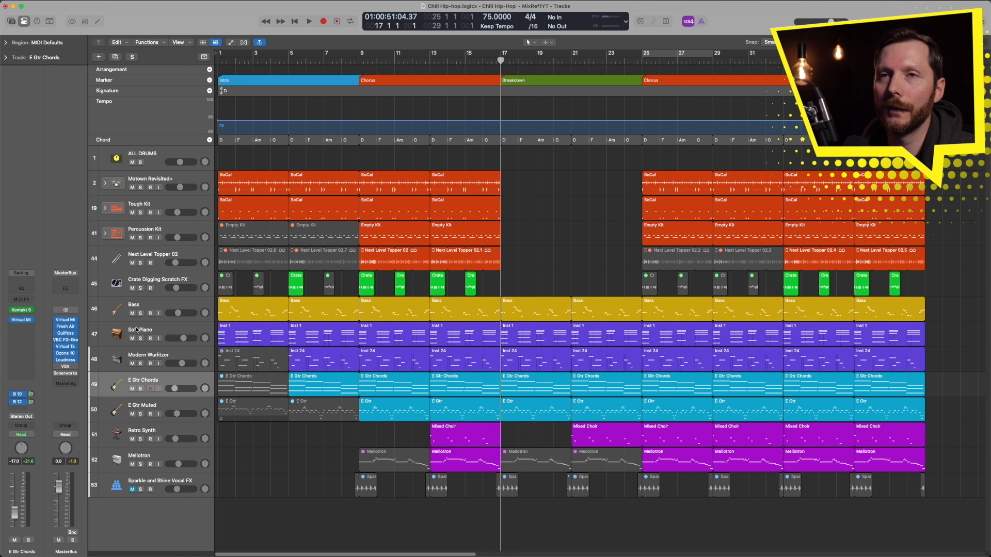
- Select the Soft Piano track and duplicate it
click(139, 332)
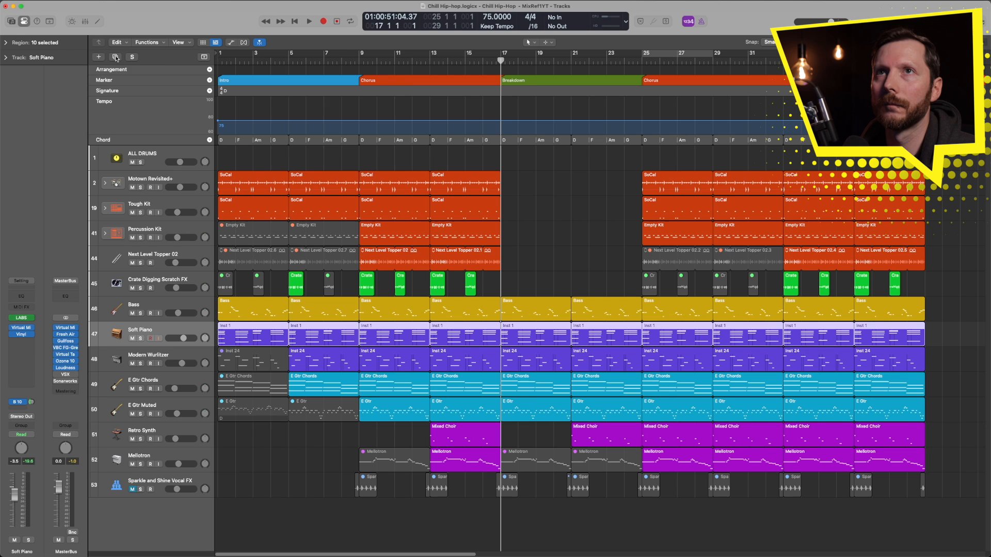
mouse_move(116, 57)
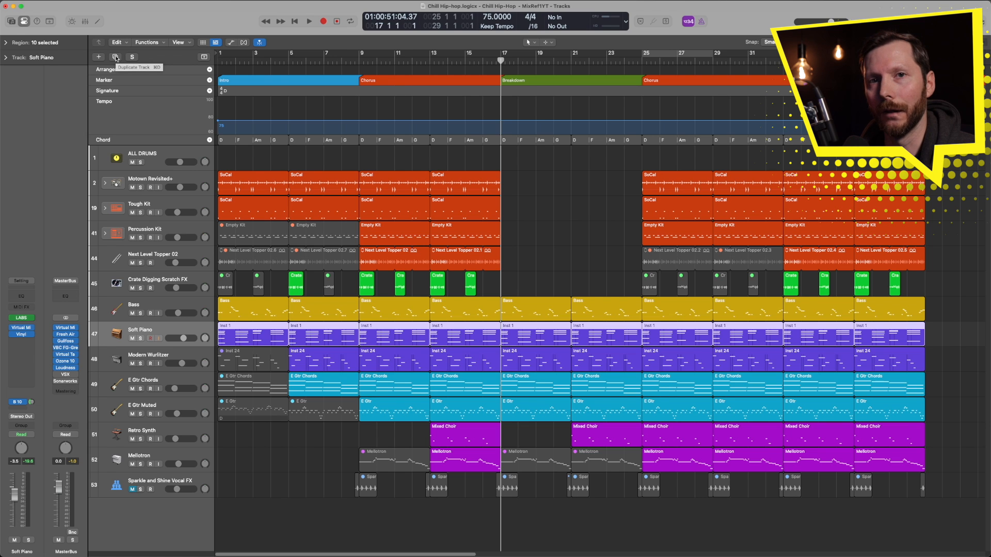
click(115, 57)
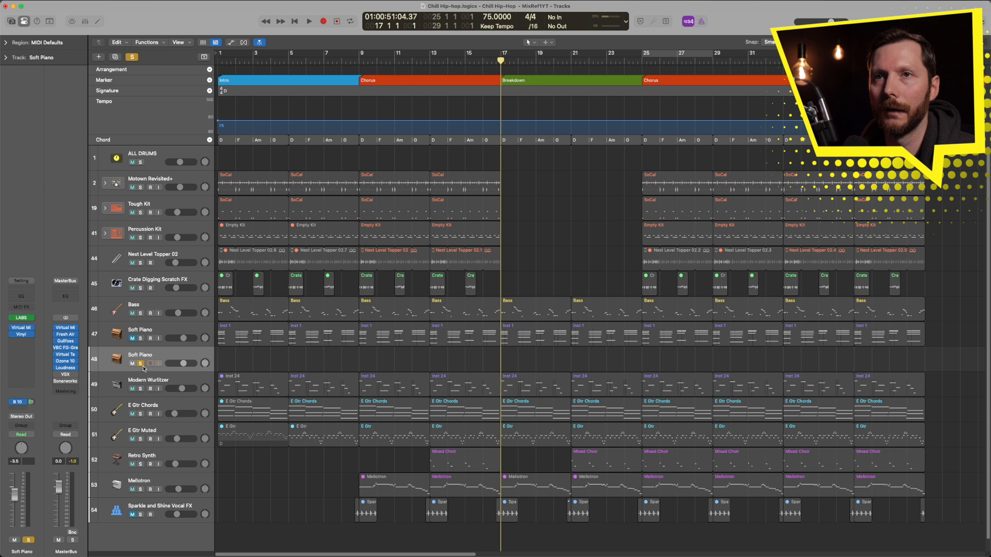
mouse_move(225, 144)
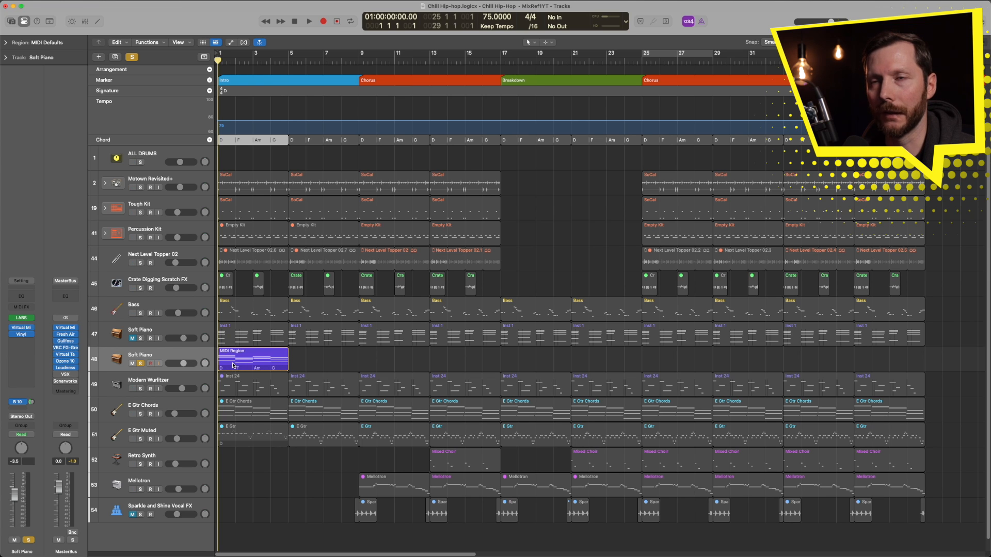
click(308, 21)
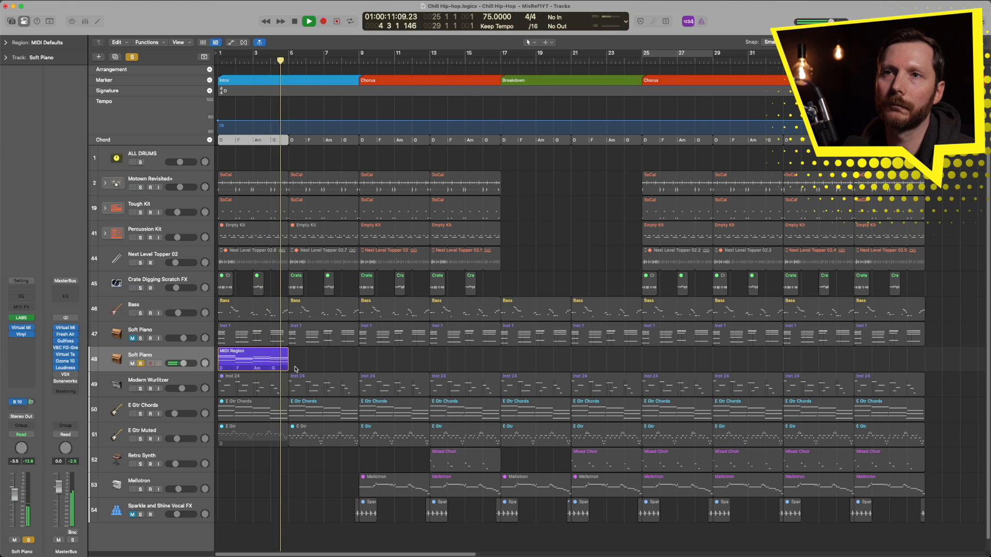
click(308, 21)
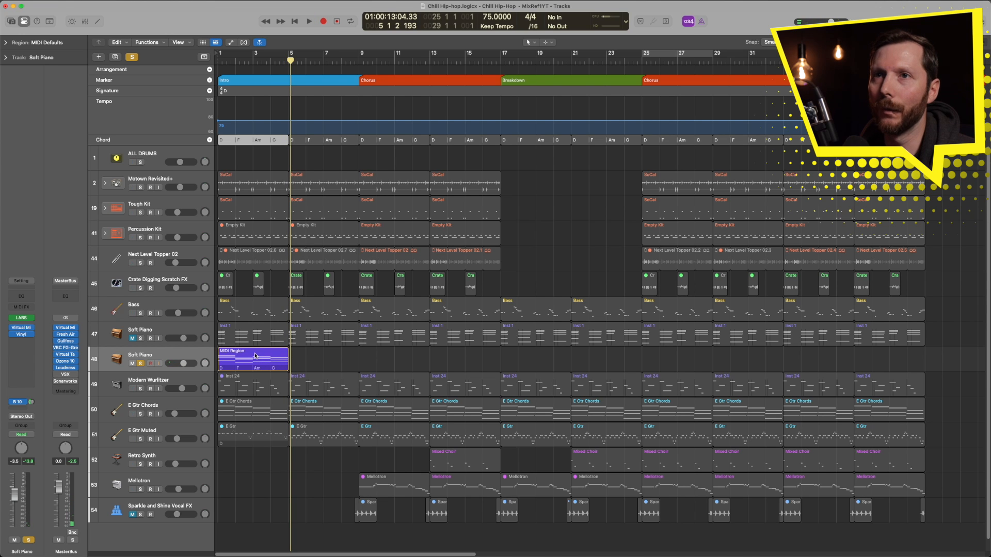
double_click(253, 355)
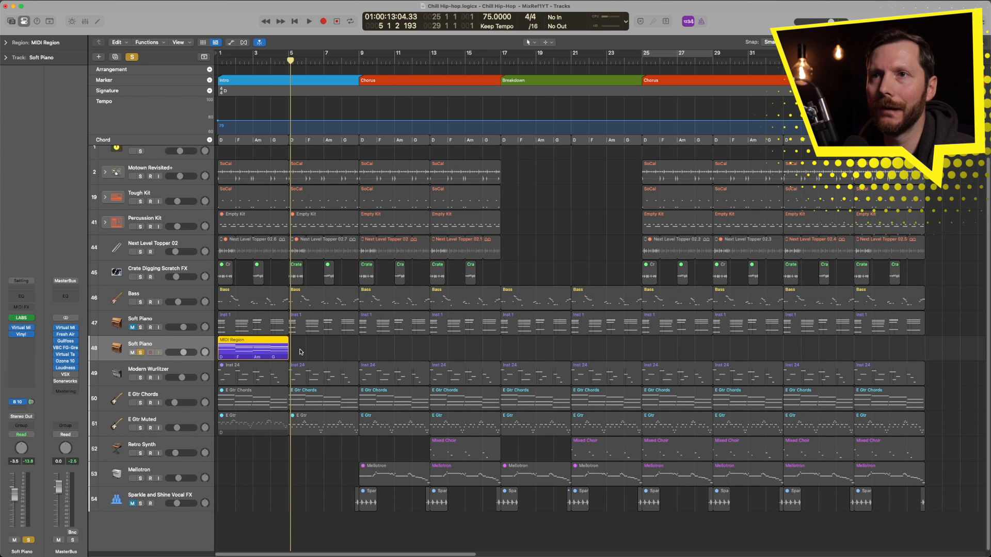
- Create a Drummer – Pop Rock Session Player region after the MIDI region and audition it
right_click(300, 352)
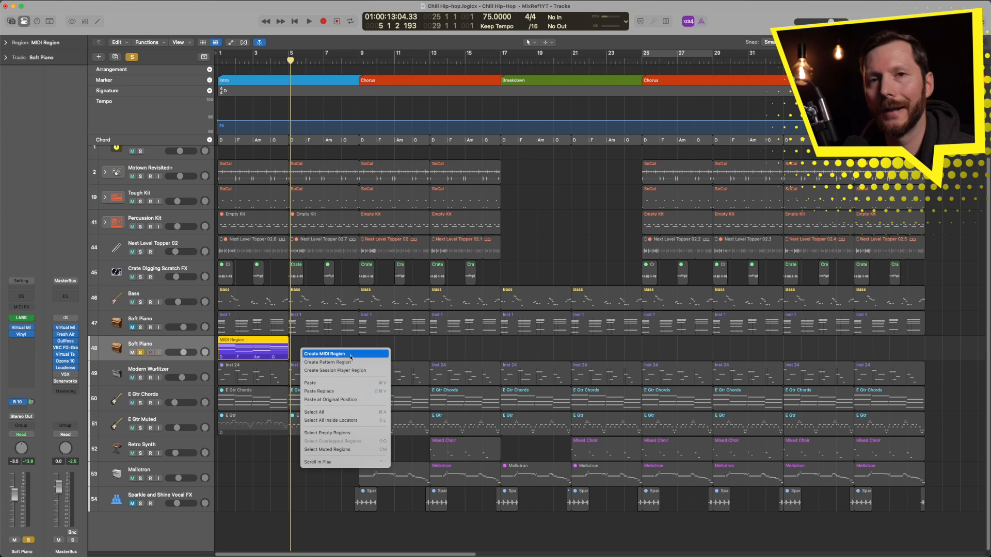
mouse_move(319, 372)
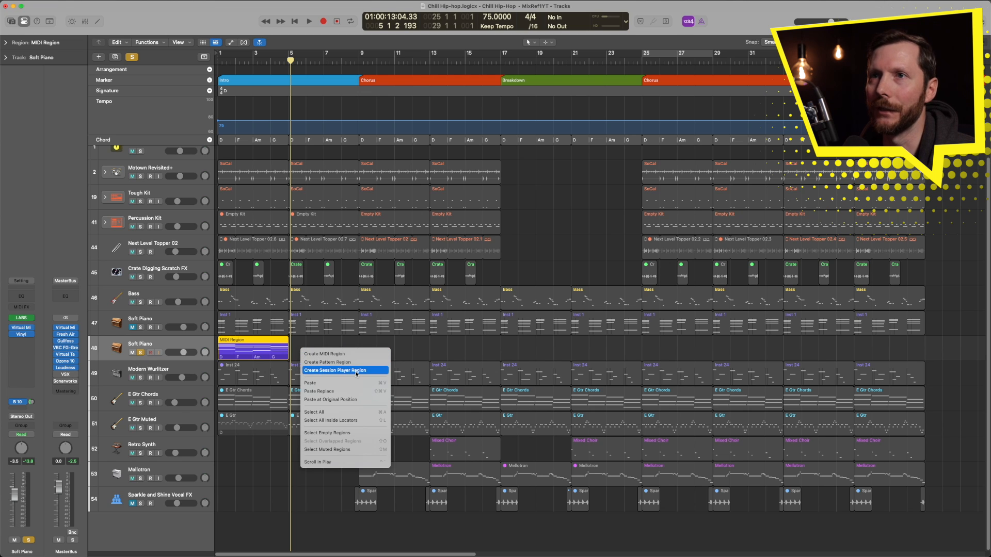
click(336, 371)
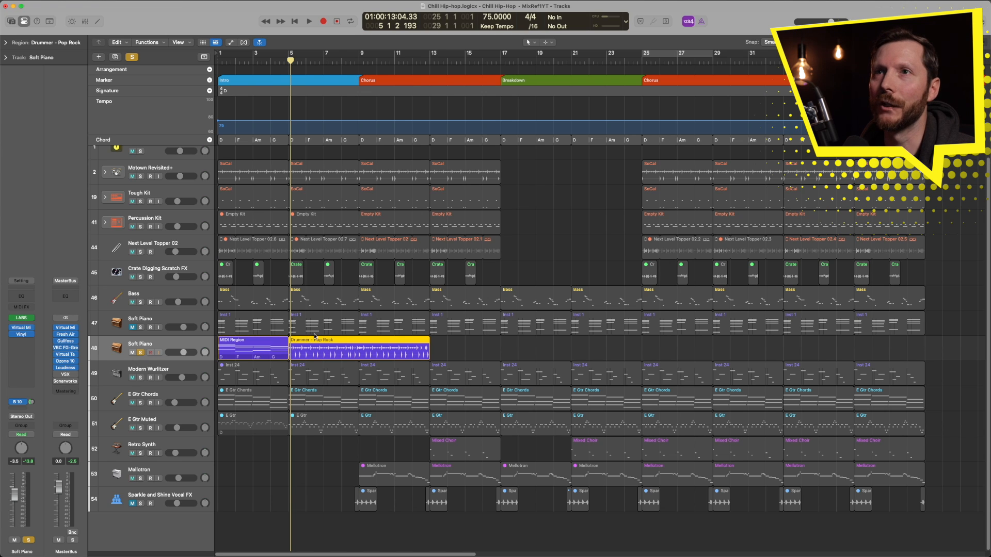
click(309, 21)
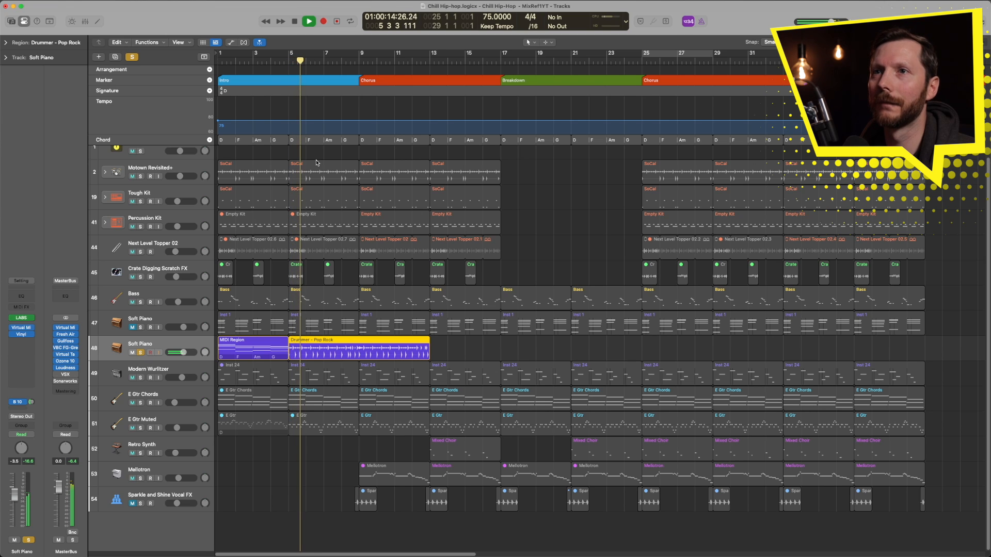
click(308, 20)
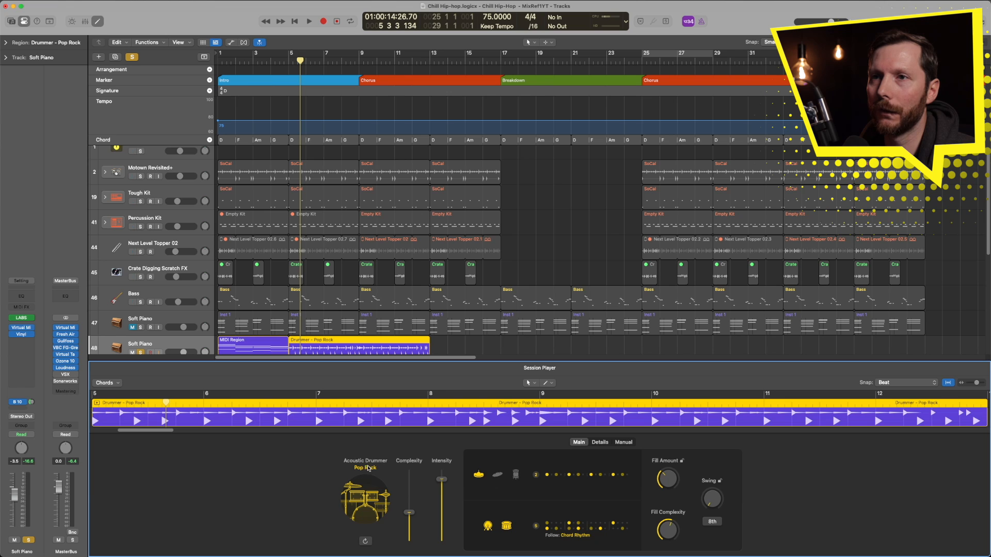
- Switch the Session Player to a Keyboard Player using the Freely style
click(365, 468)
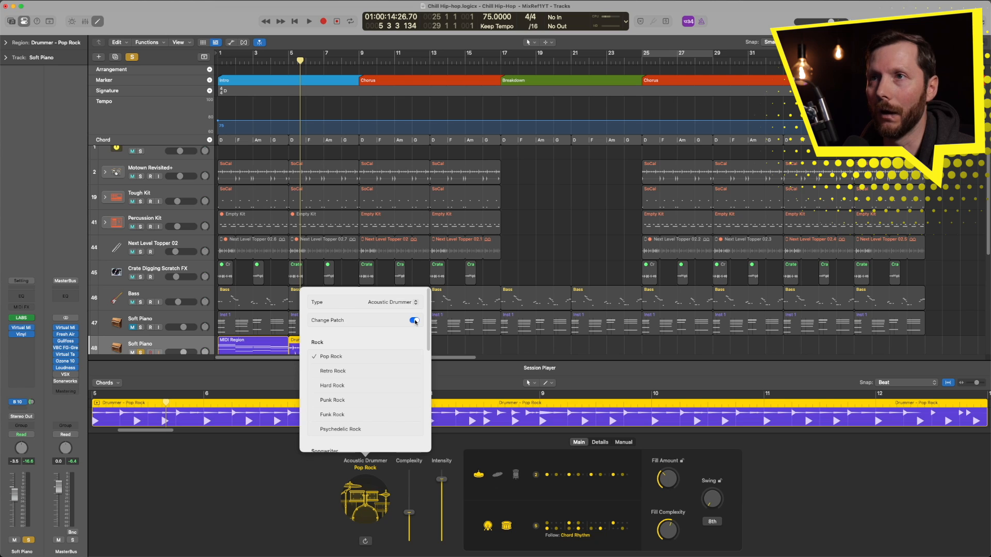
click(413, 320)
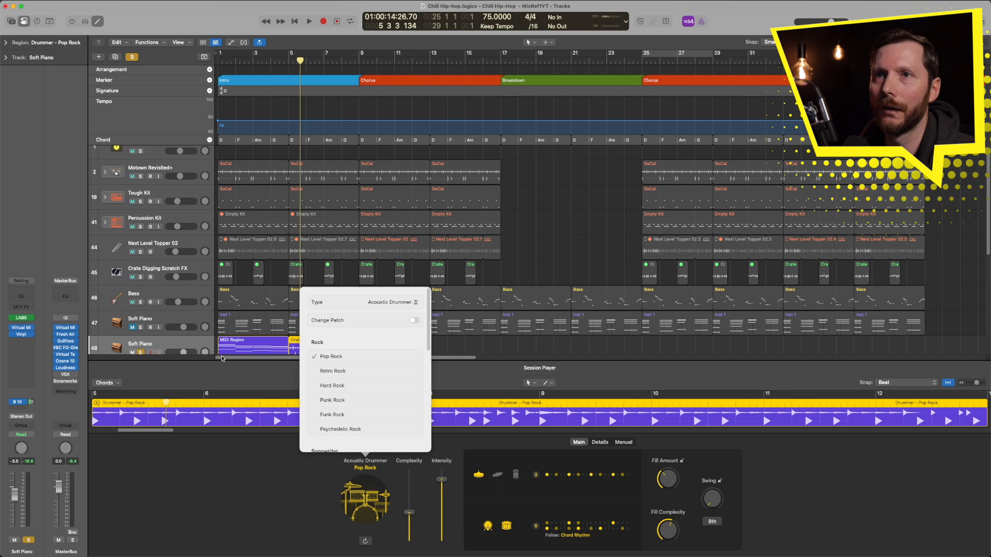
mouse_move(250, 347)
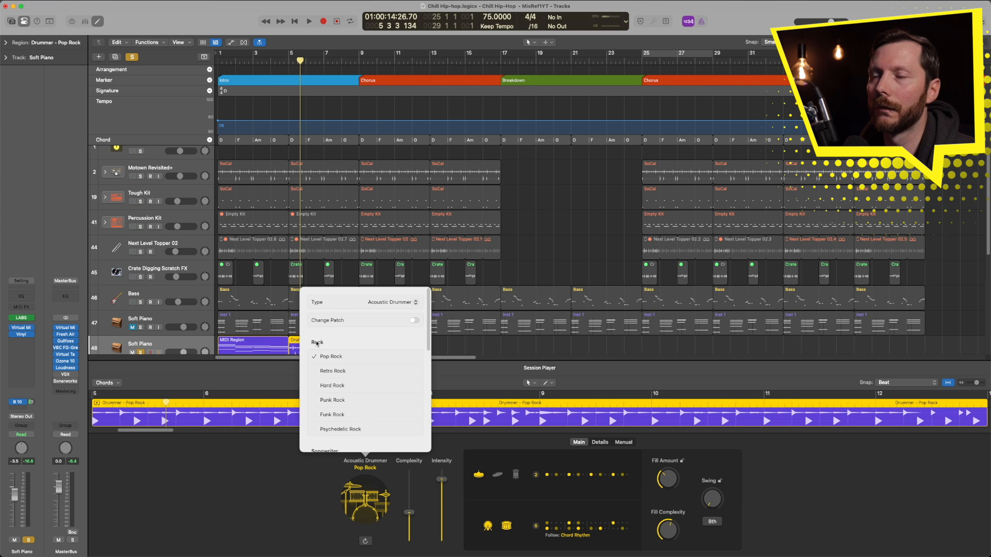
click(390, 302)
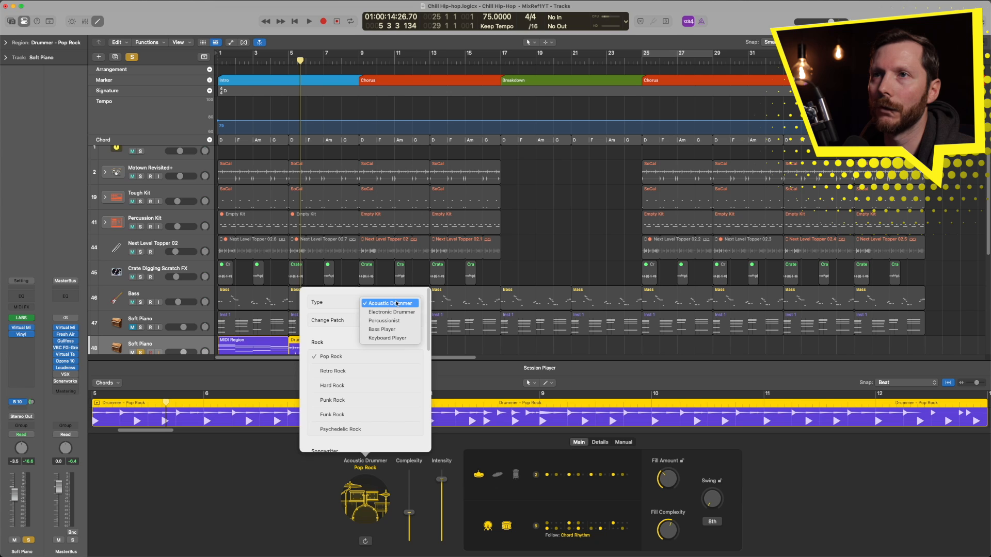
mouse_move(388, 338)
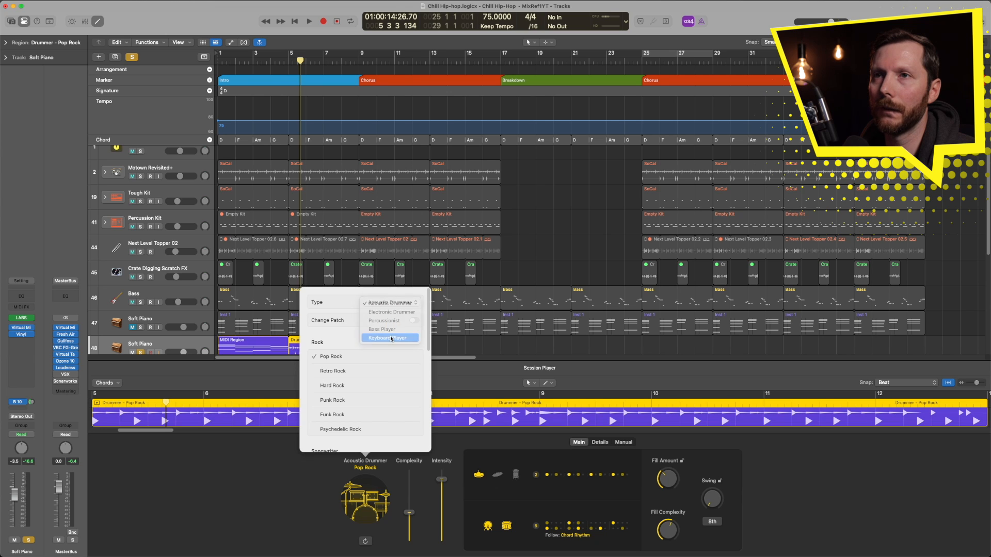
click(385, 337)
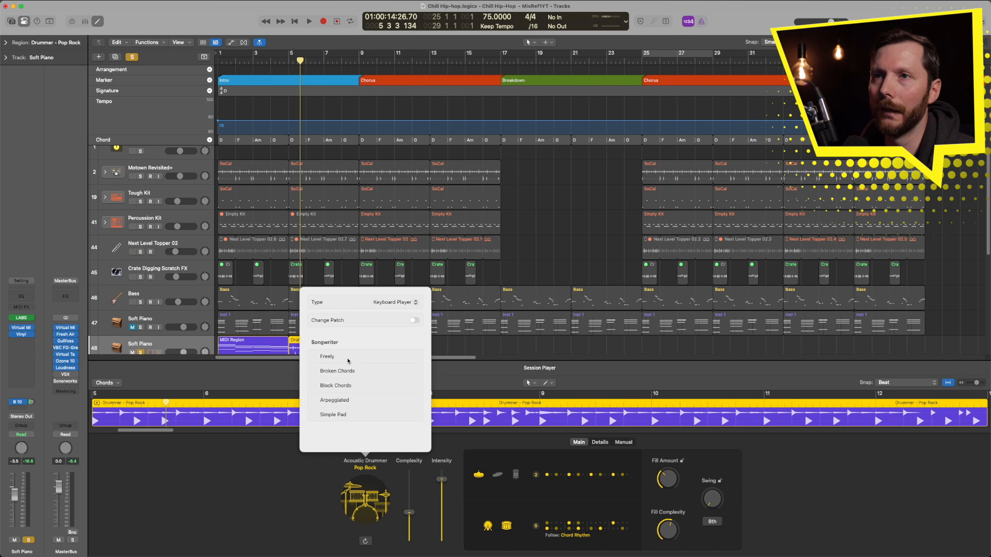
click(327, 357)
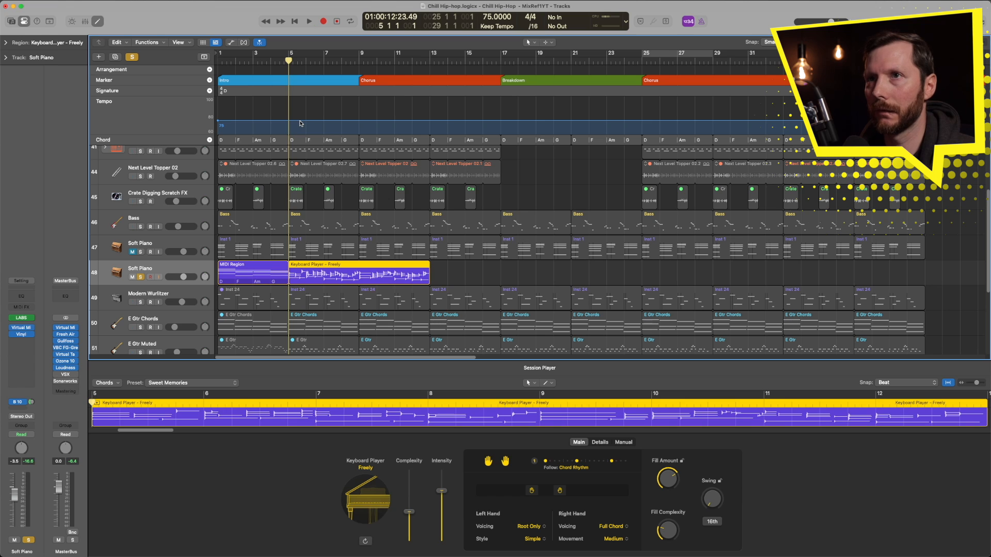
click(309, 20)
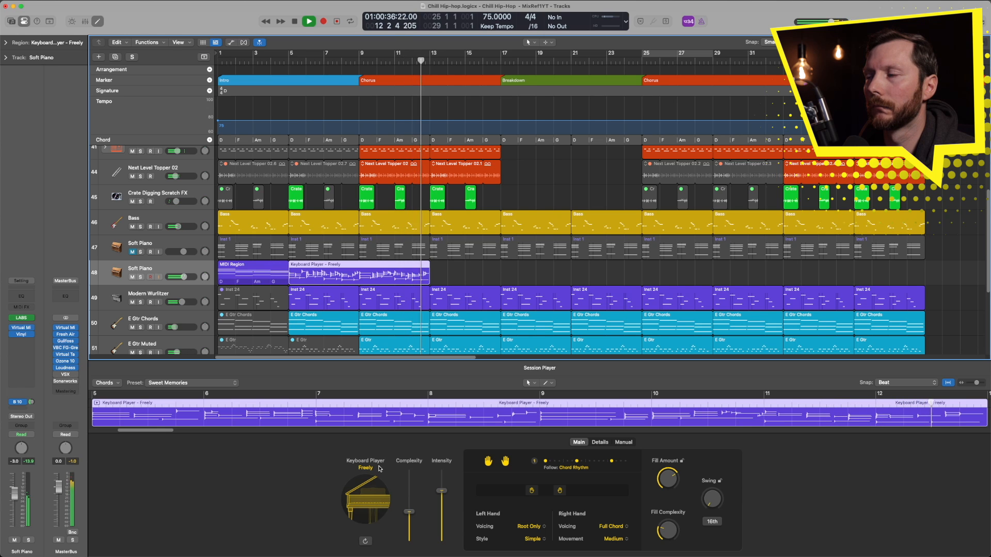
click(308, 21)
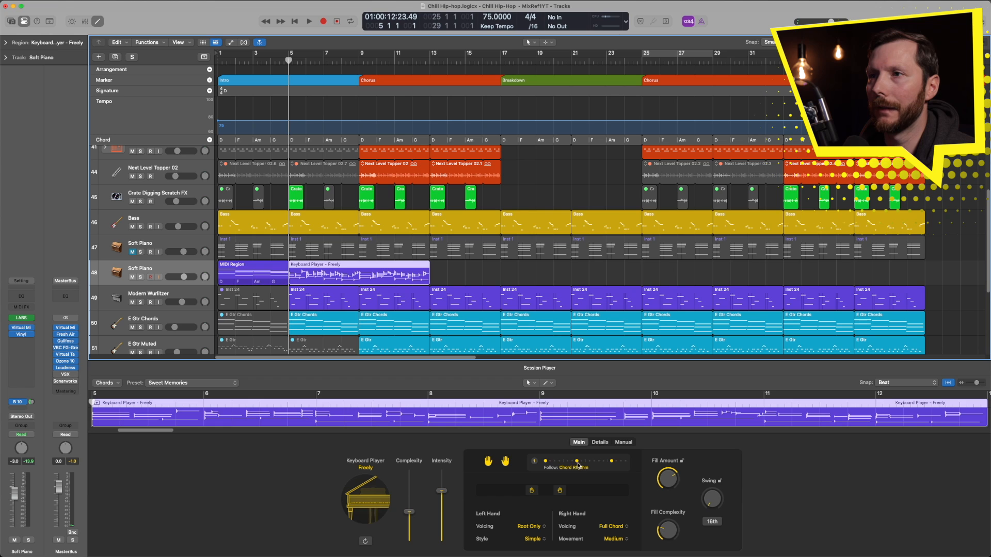
- Set Follow Rhythm Of Track to Bass and audition the Keyboard Player with Bass
click(576, 461)
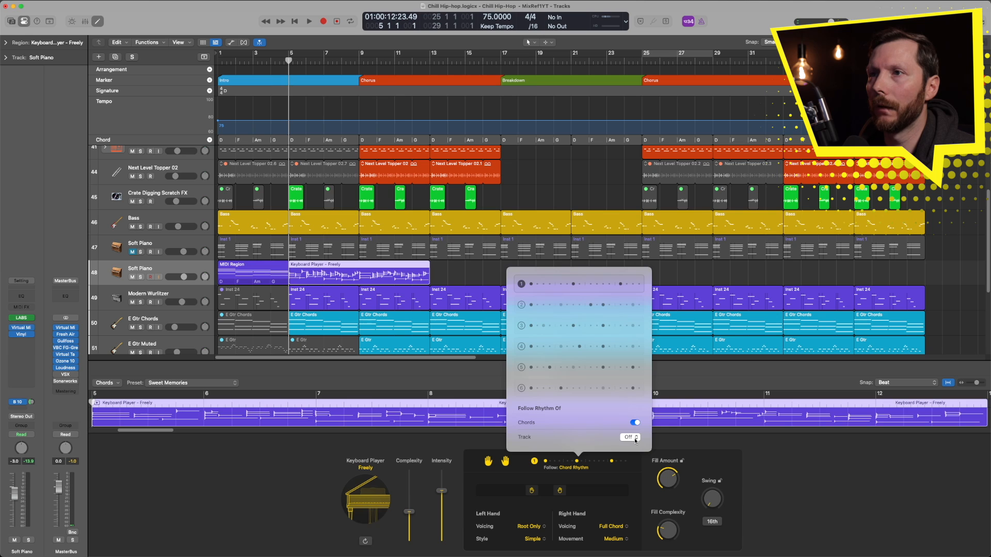
click(630, 438)
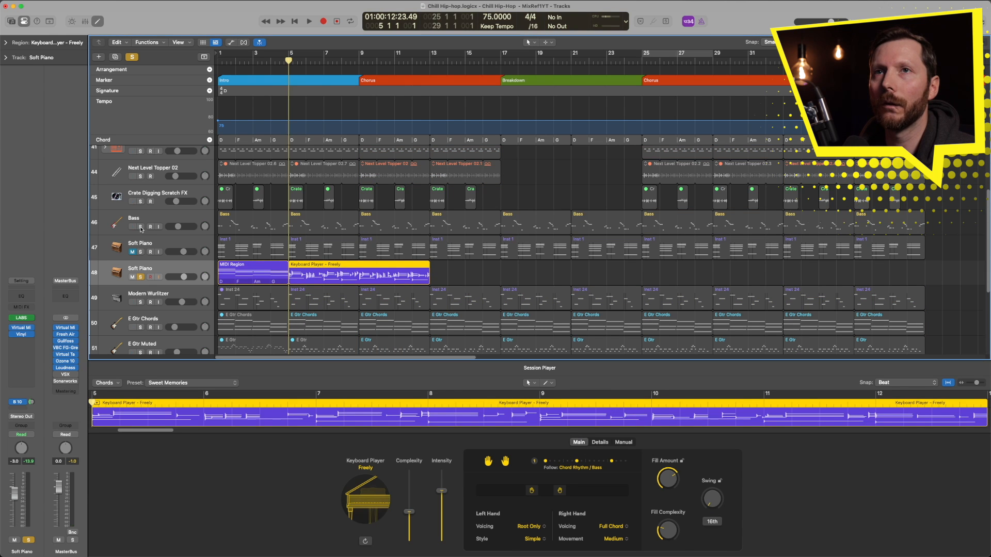
click(141, 226)
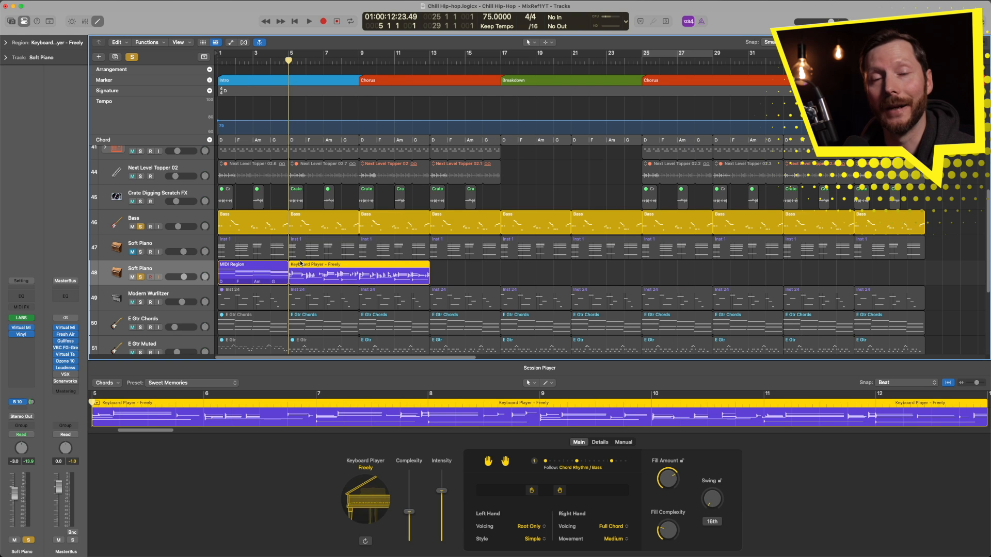
click(309, 20)
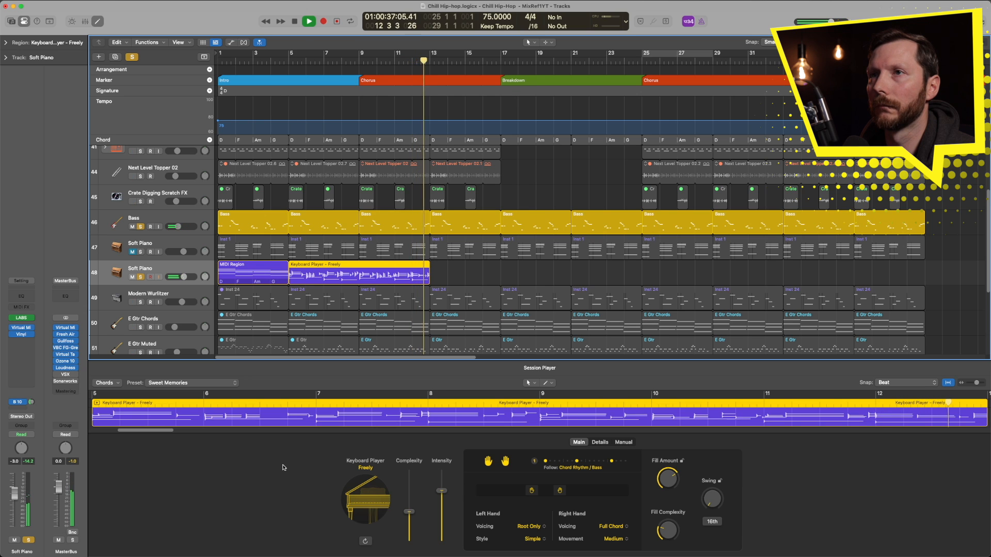
click(308, 20)
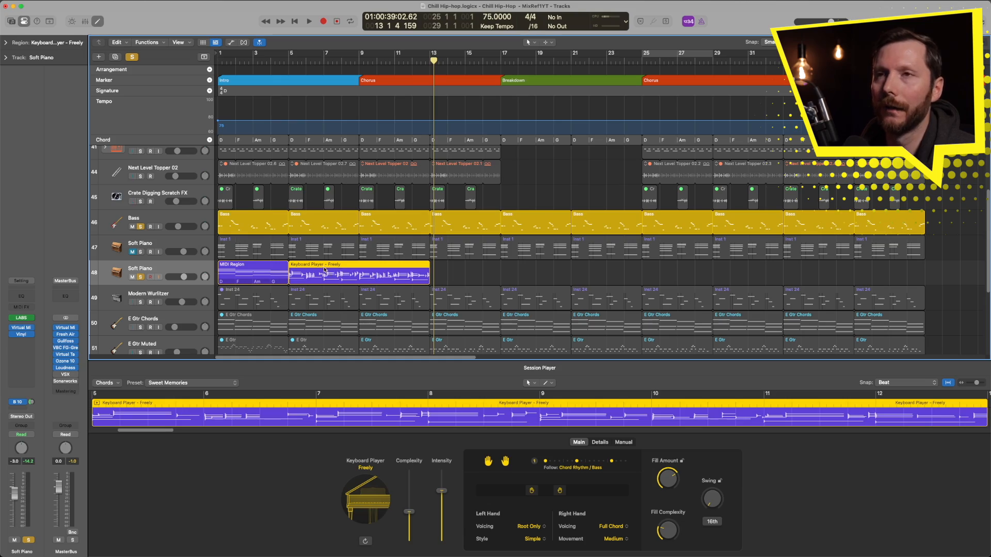
right_click(324, 271)
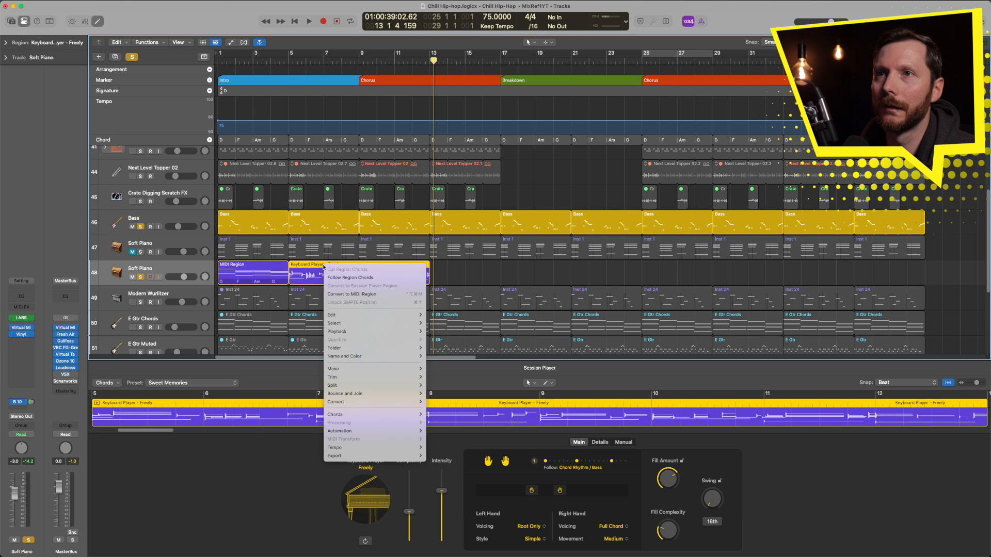
mouse_move(352, 294)
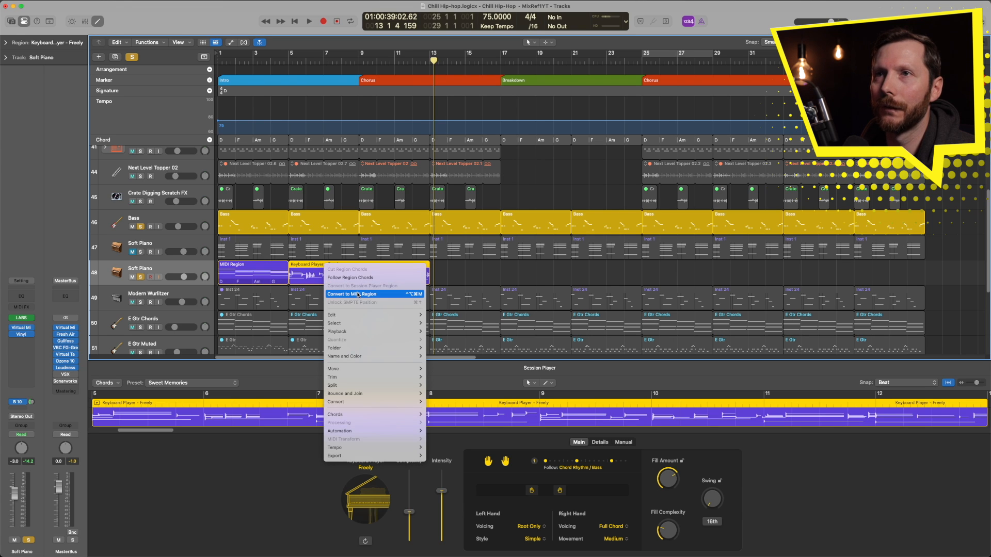
click(352, 293)
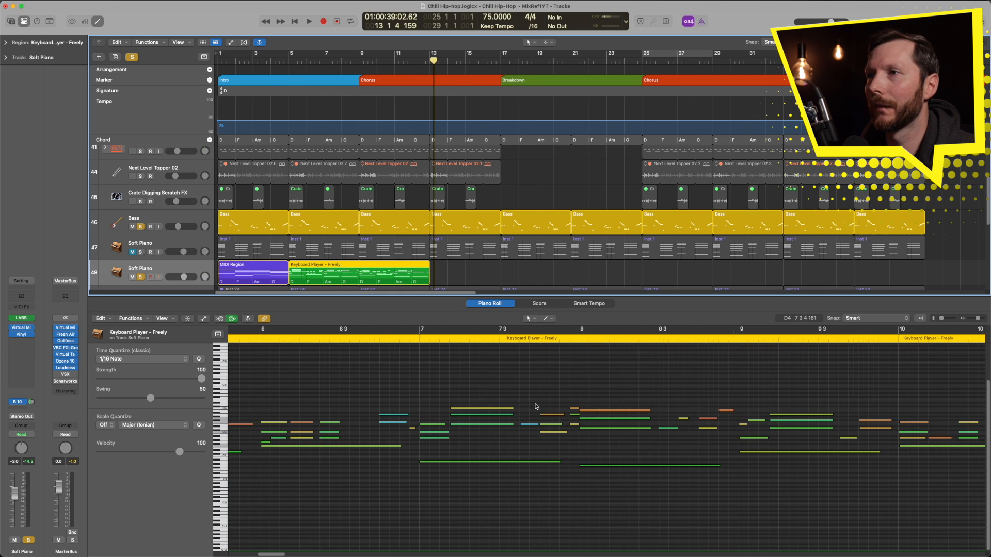
scroll(right, 3)
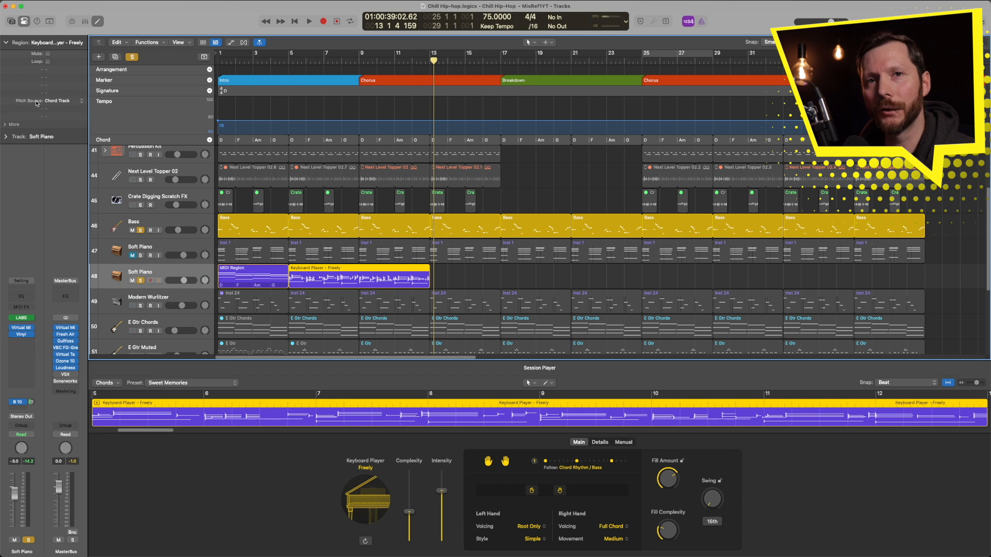
- Set the region's Pitch Source to Region Chords in the Region inspector
click(60, 101)
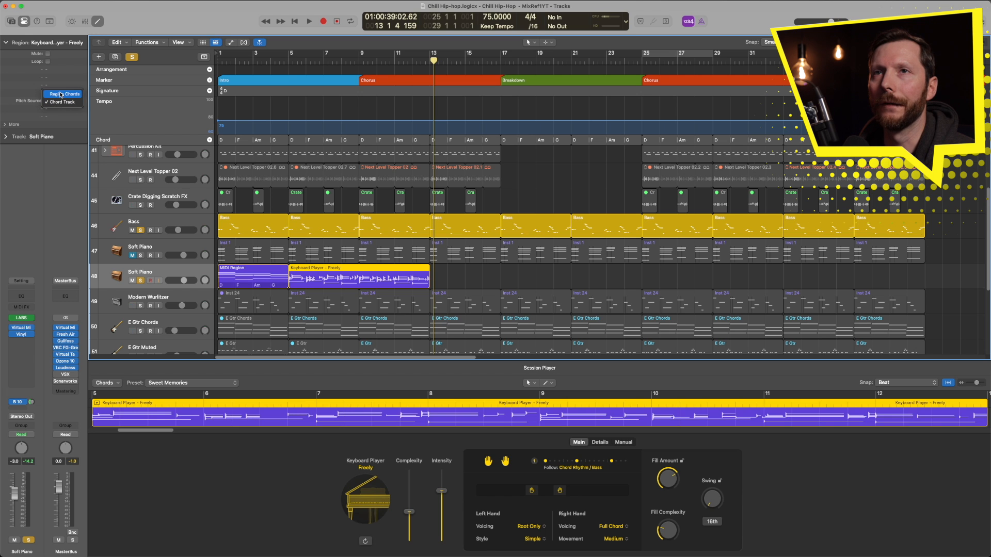
click(61, 93)
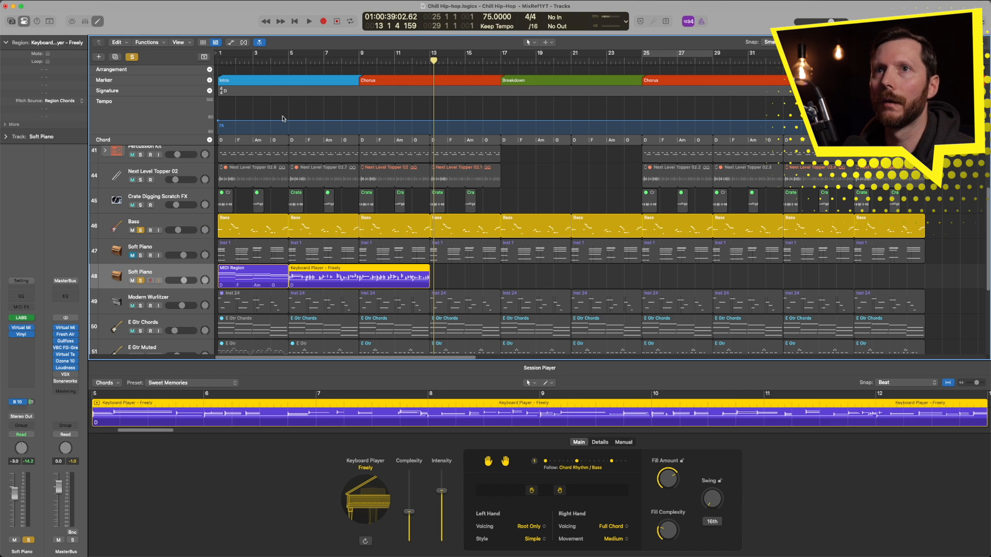
click(309, 20)
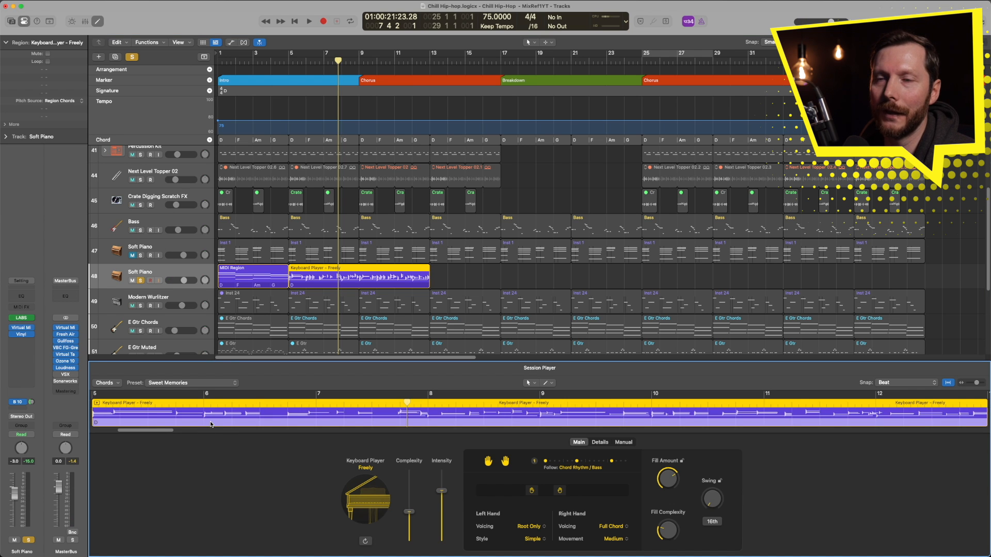
- Enter chords D, Am, G and F in the region's chord lane and play back
right_click(211, 425)
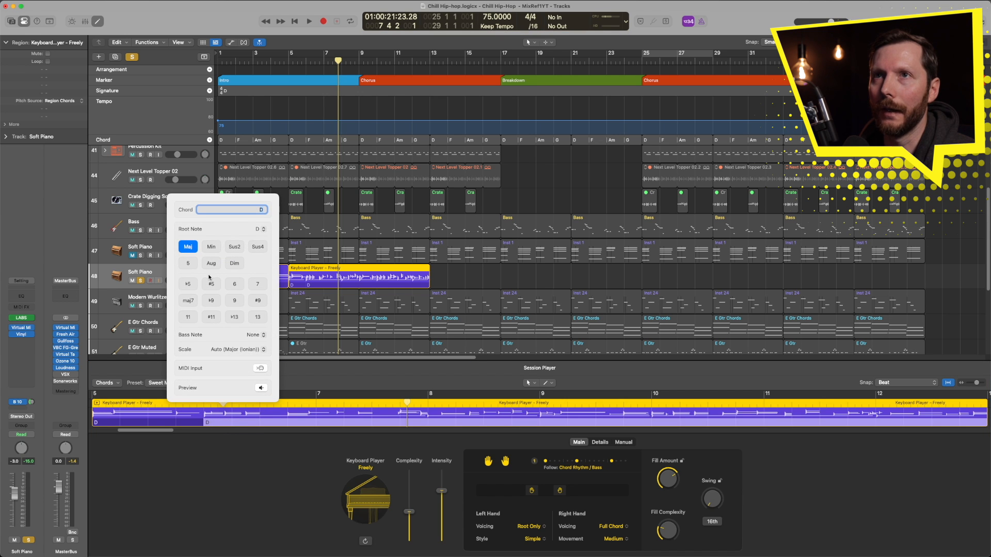
text(Ami)
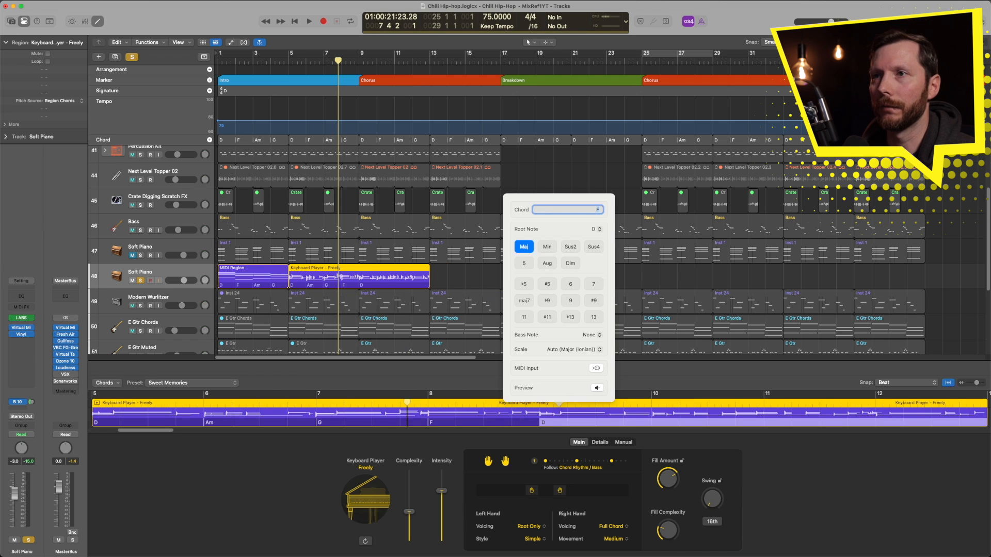
click(560, 209)
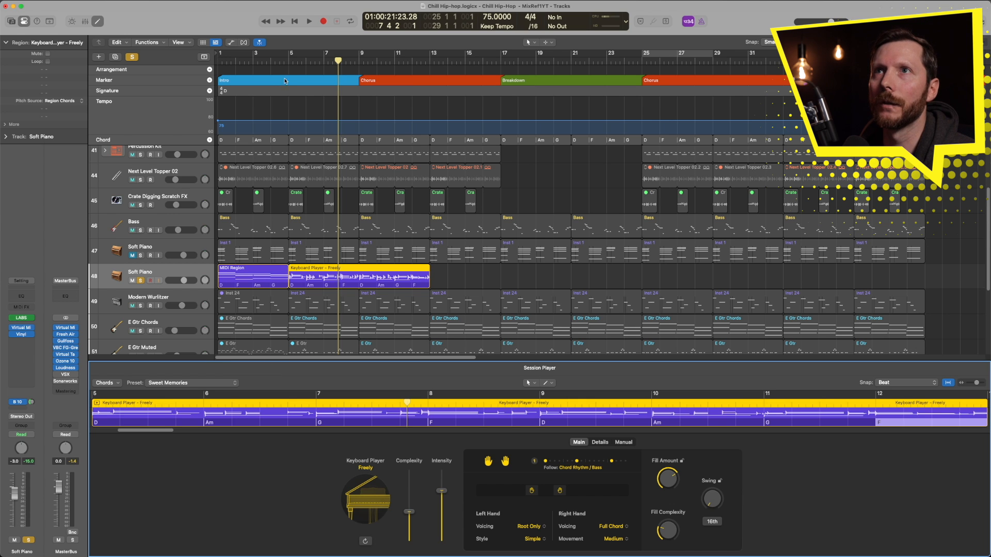
click(307, 21)
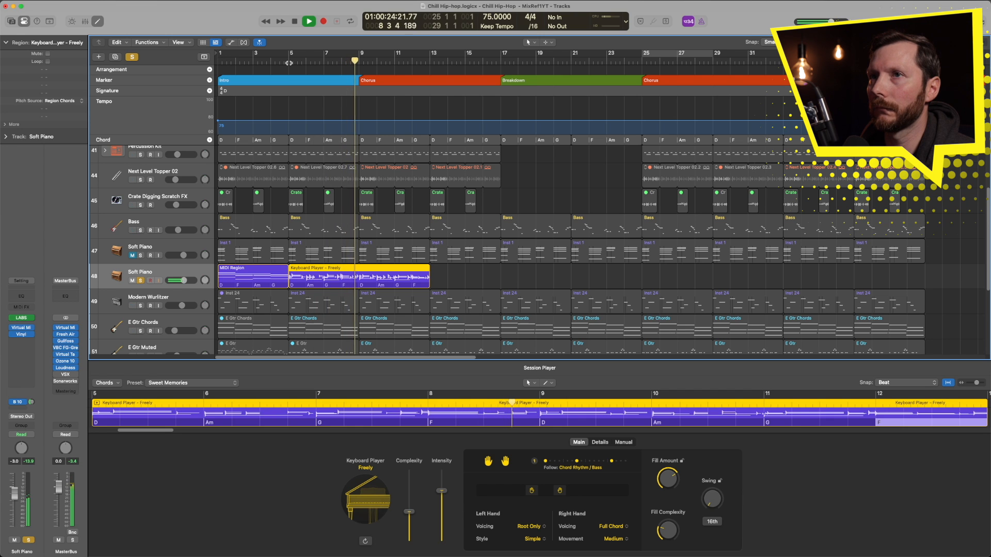
- Stop playback and deselect the piano region
click(309, 21)
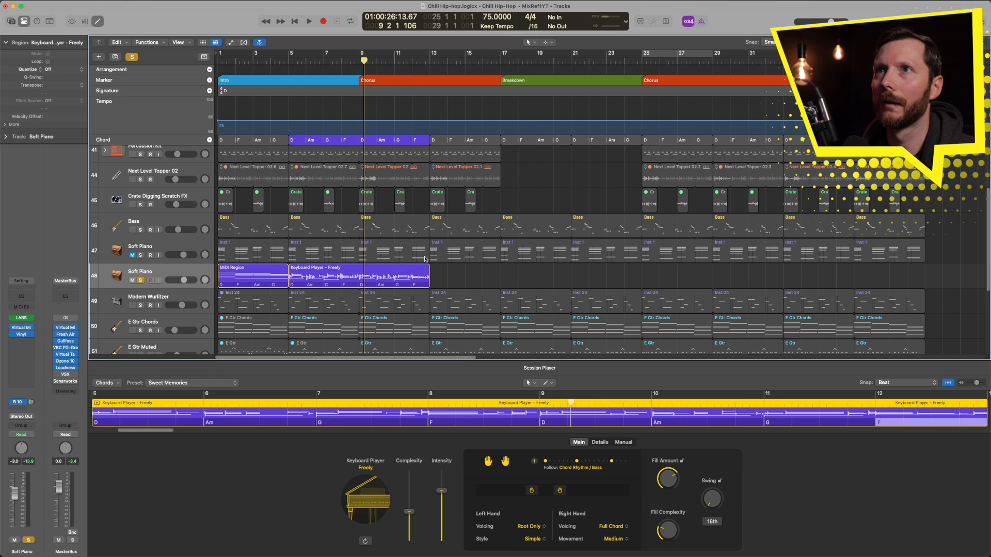
click(465, 304)
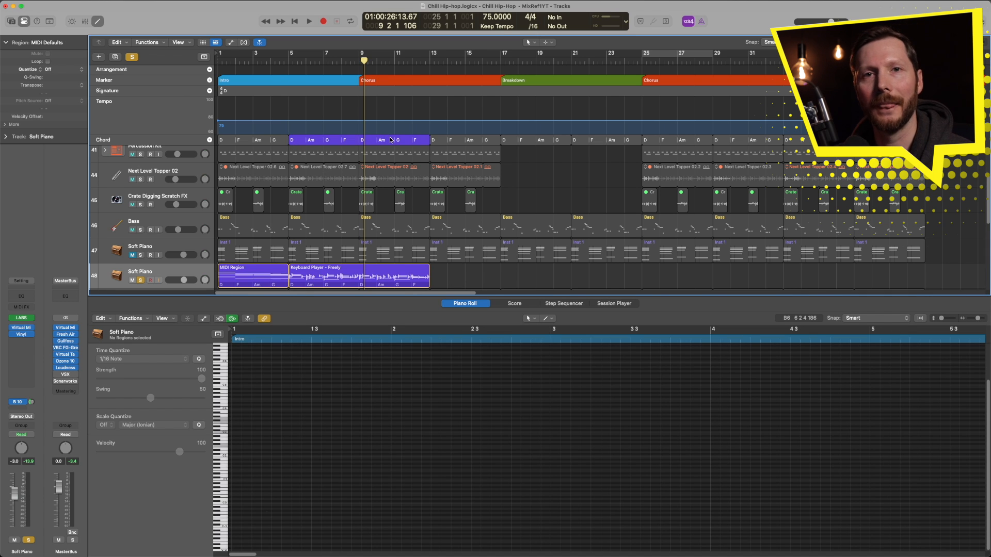